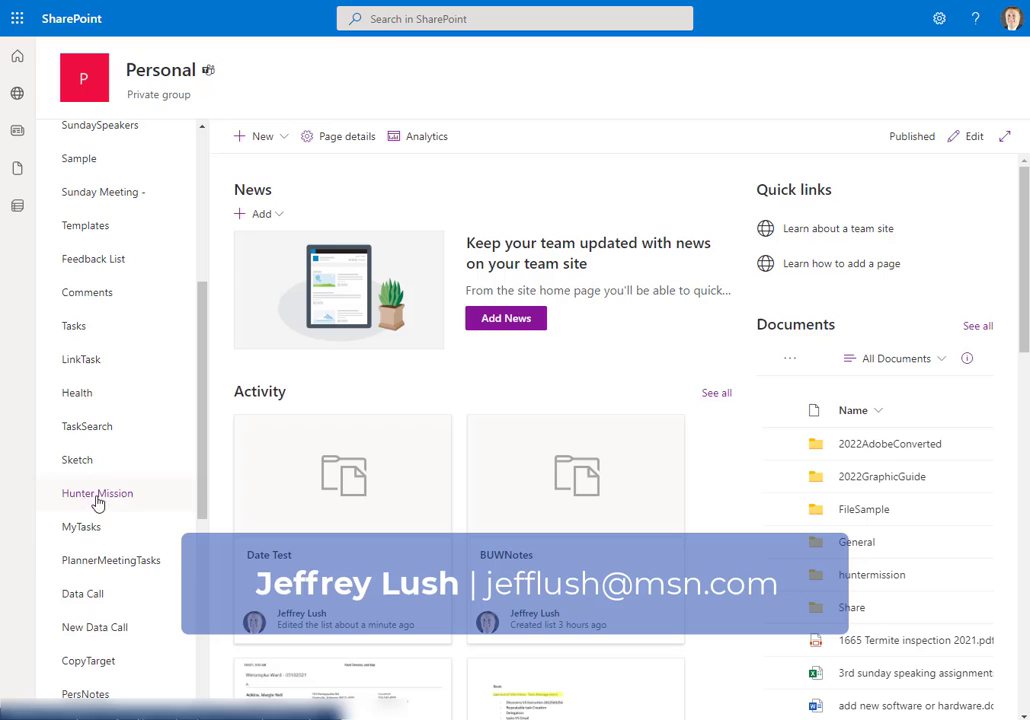
mouse_move(112, 560)
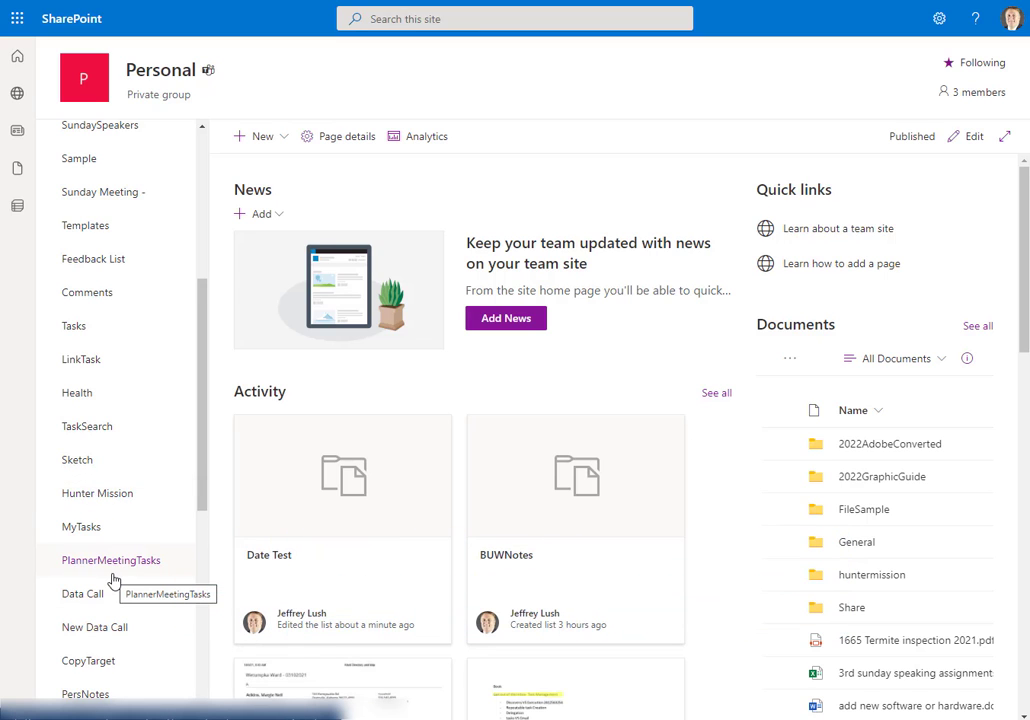
mouse_move(104, 640)
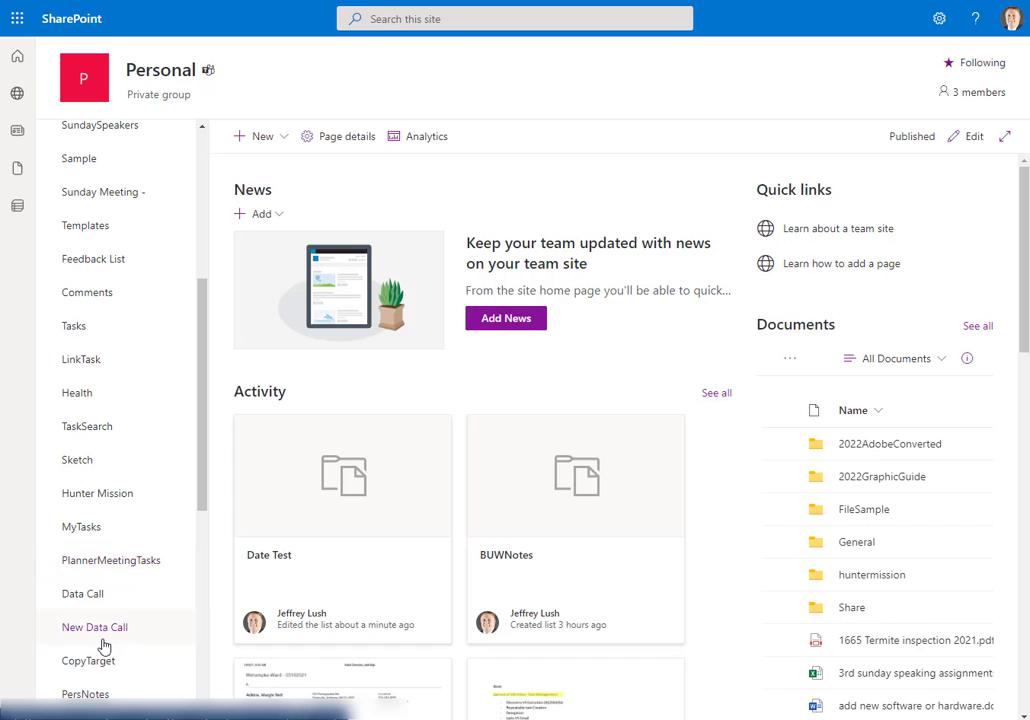
Go to the Microsoft Lists start page showing favorites and recent lists.
scroll("down", 3)
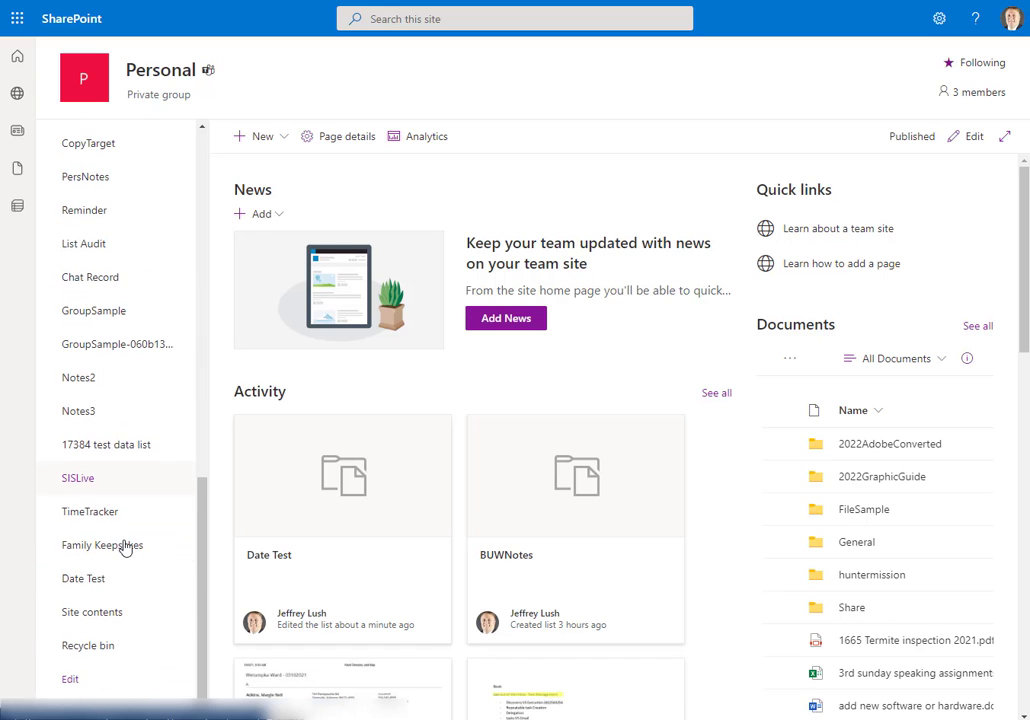
mouse_move(116, 496)
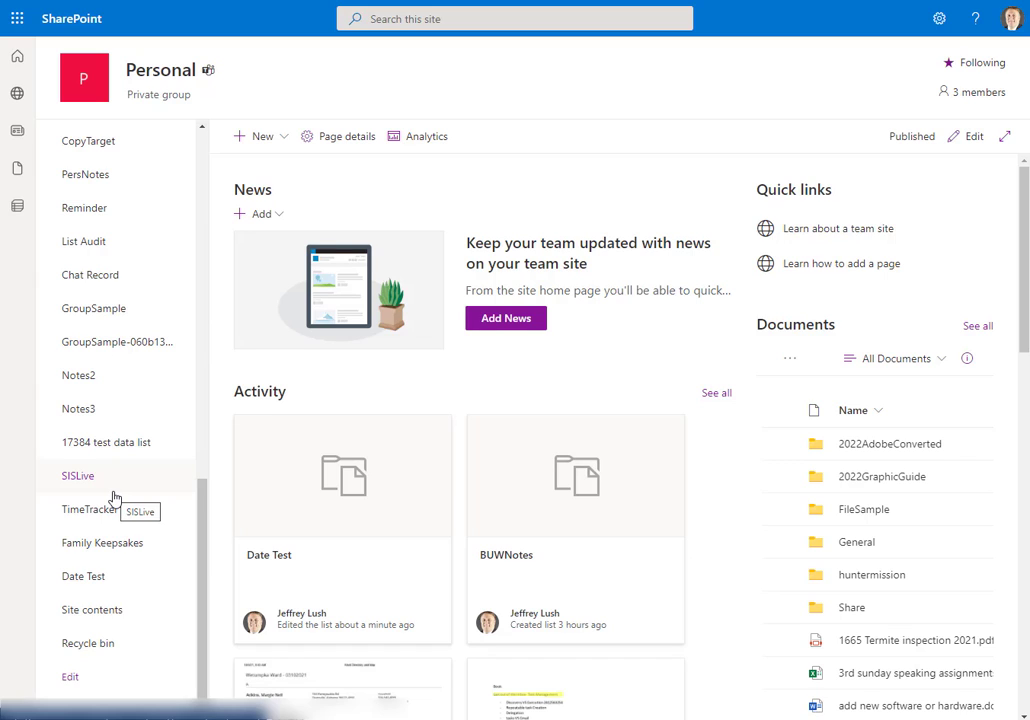
mouse_move(84, 576)
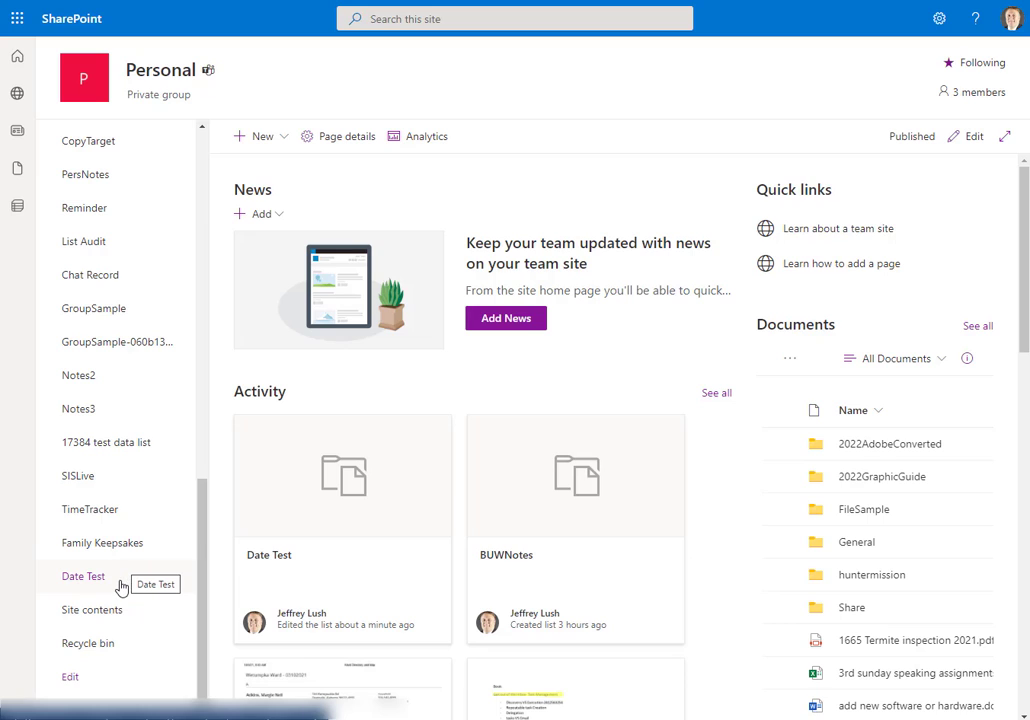
mouse_move(102, 542)
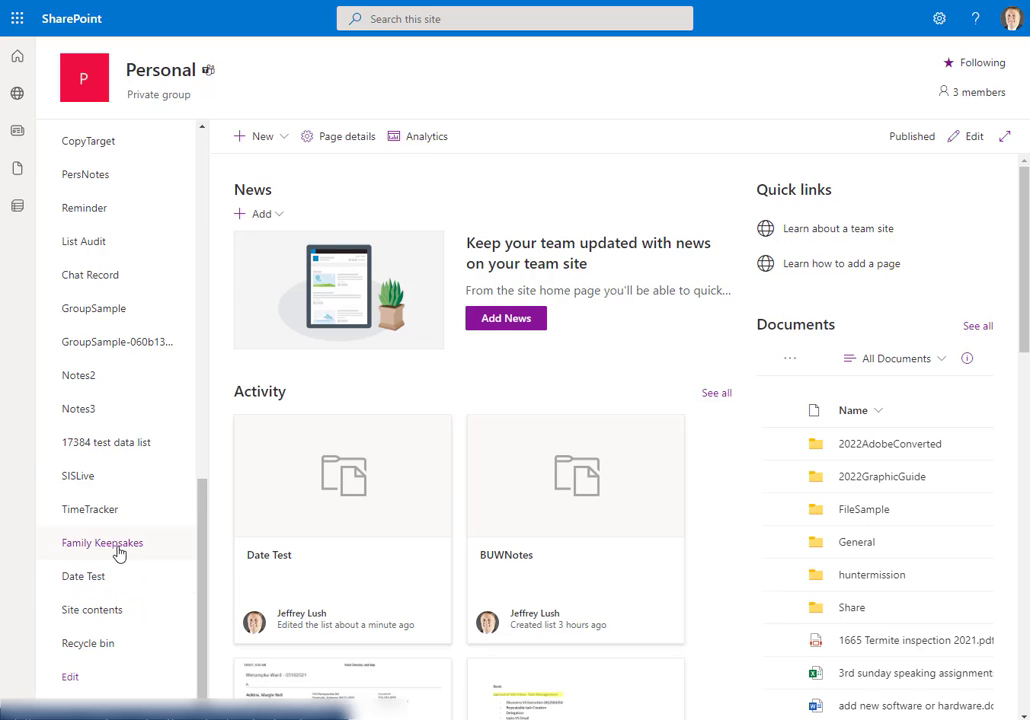
mouse_move(420, 360)
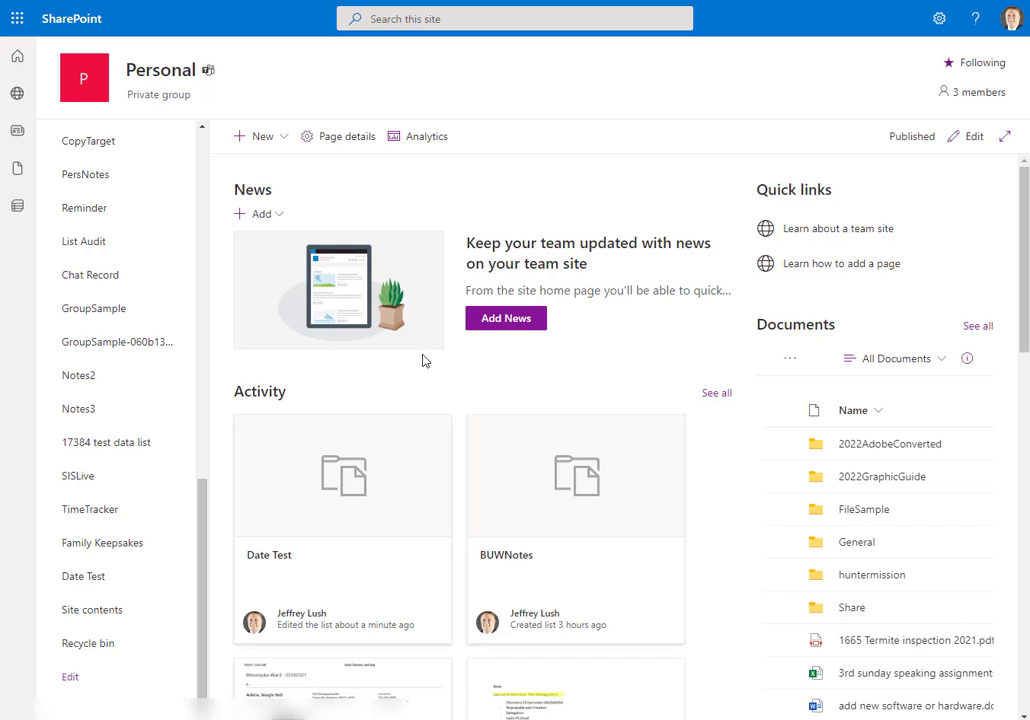
left_click(16, 18)
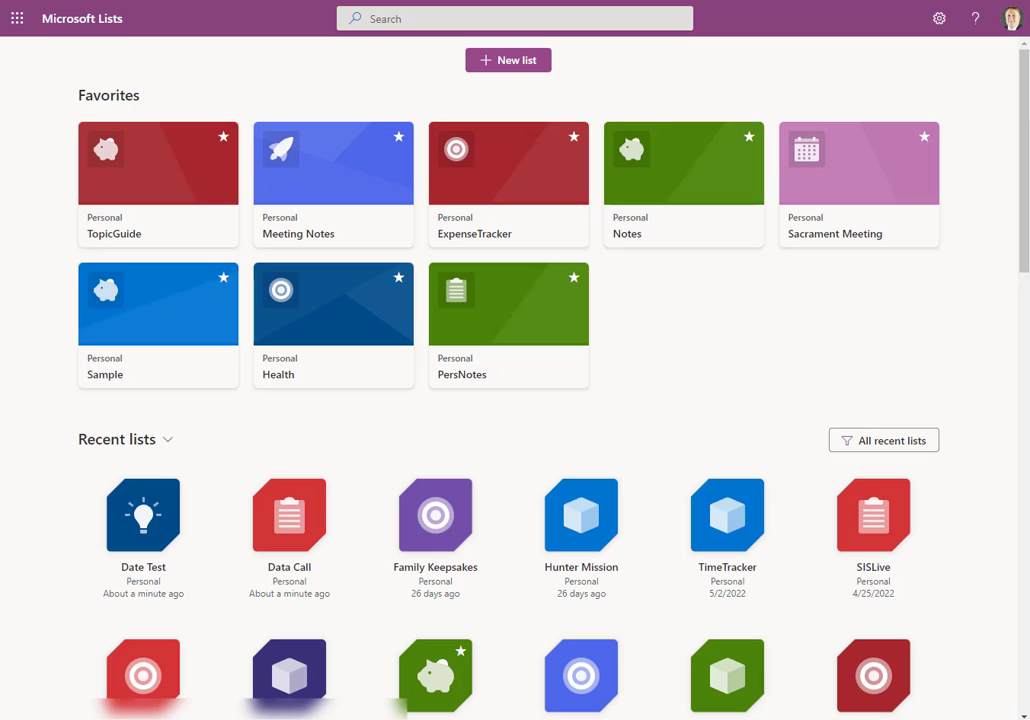
mouse_move(100, 24)
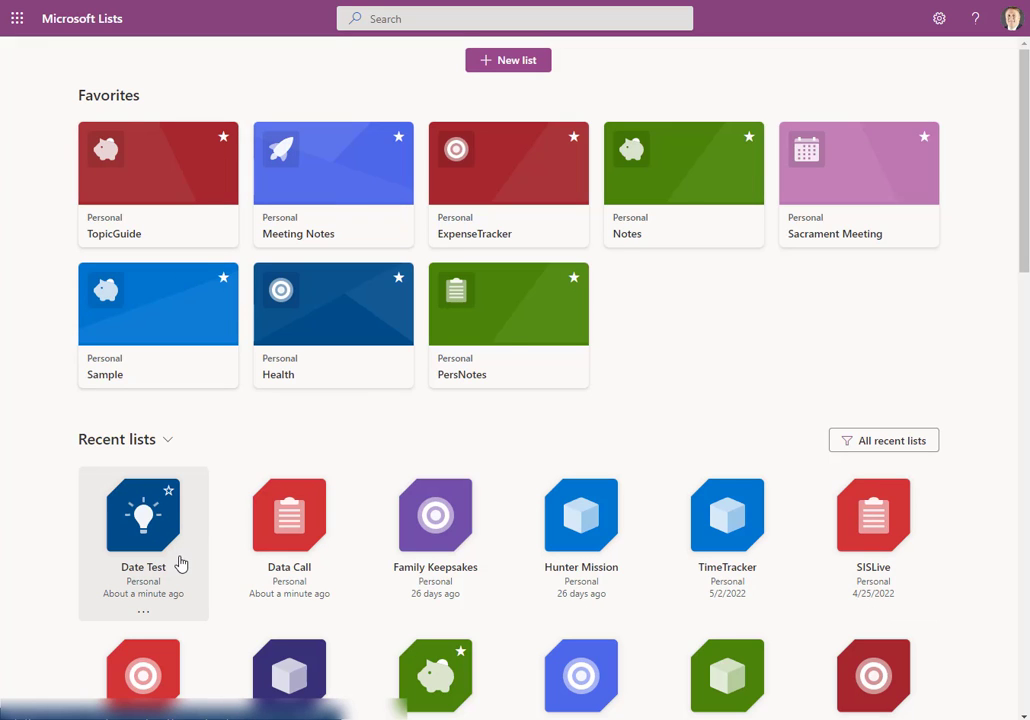
mouse_move(148, 582)
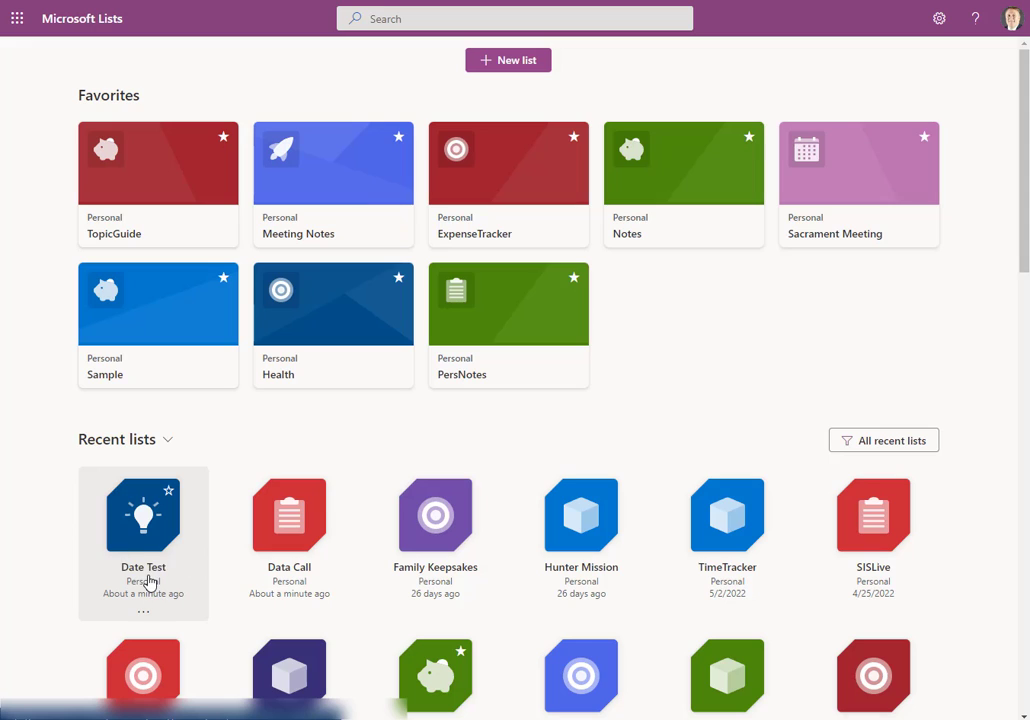
mouse_move(168, 586)
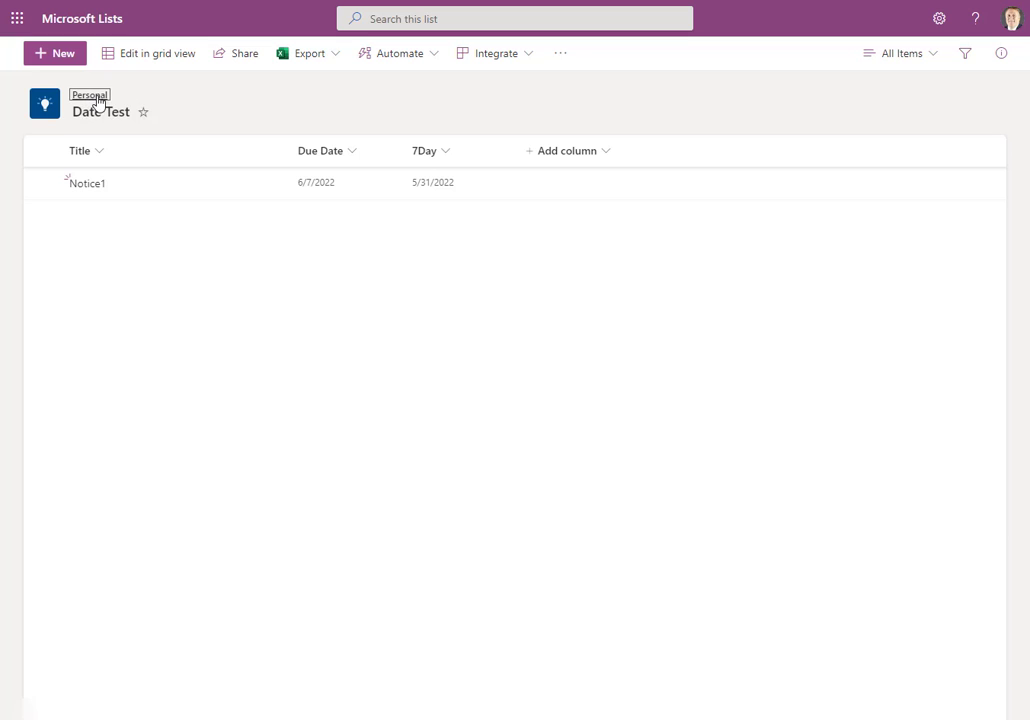
Navigate to the Personal site and open the Date Test list there.
left_click(90, 96)
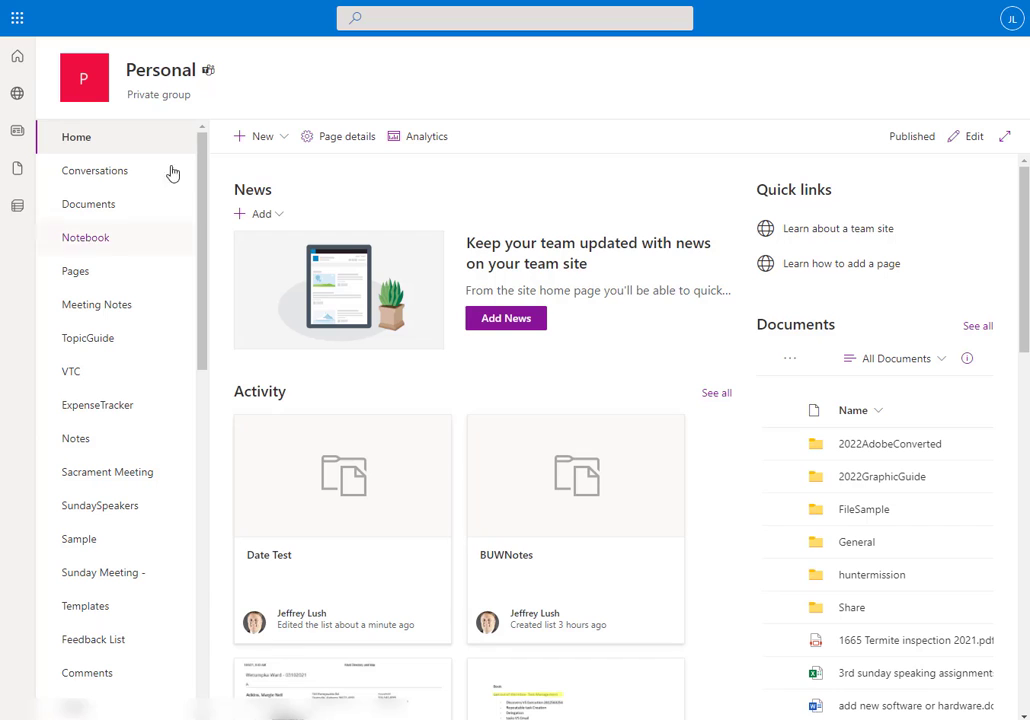
scroll("down", 3)
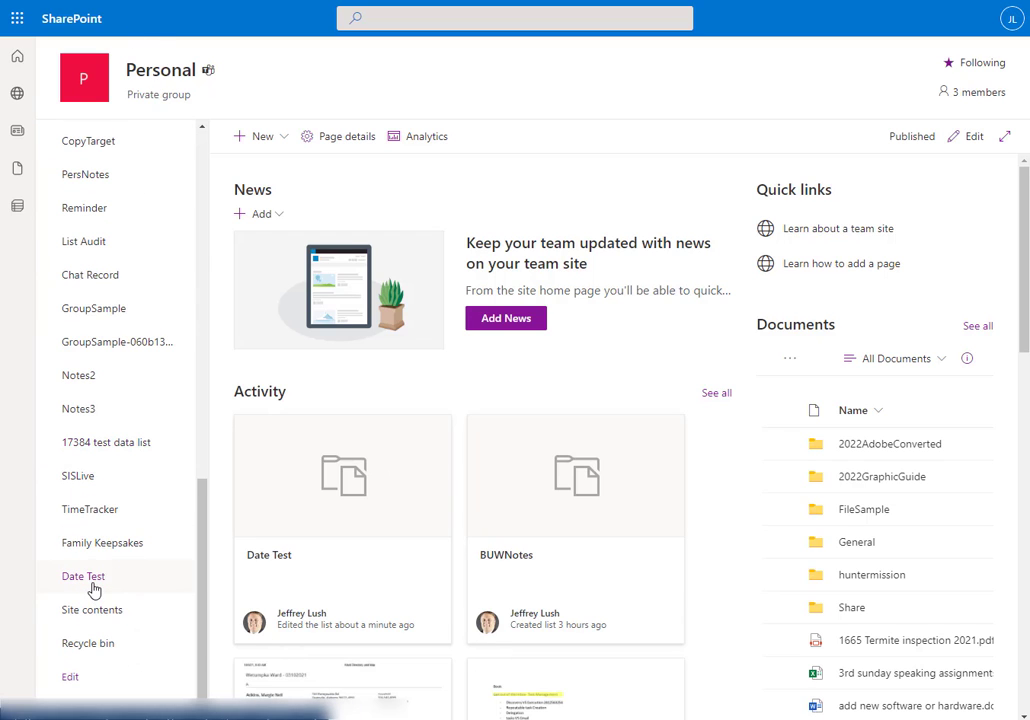
left_click(84, 576)
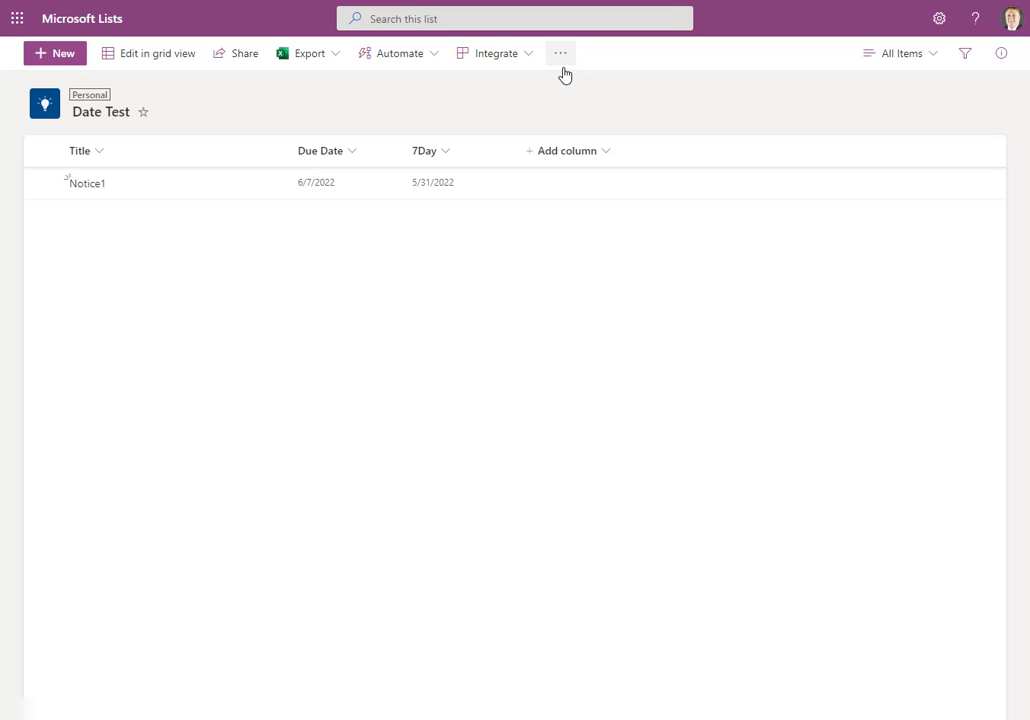
Check the ellipsis menu, then reveal the Export options (CSV or Excel) for Date Test.
left_click(560, 52)
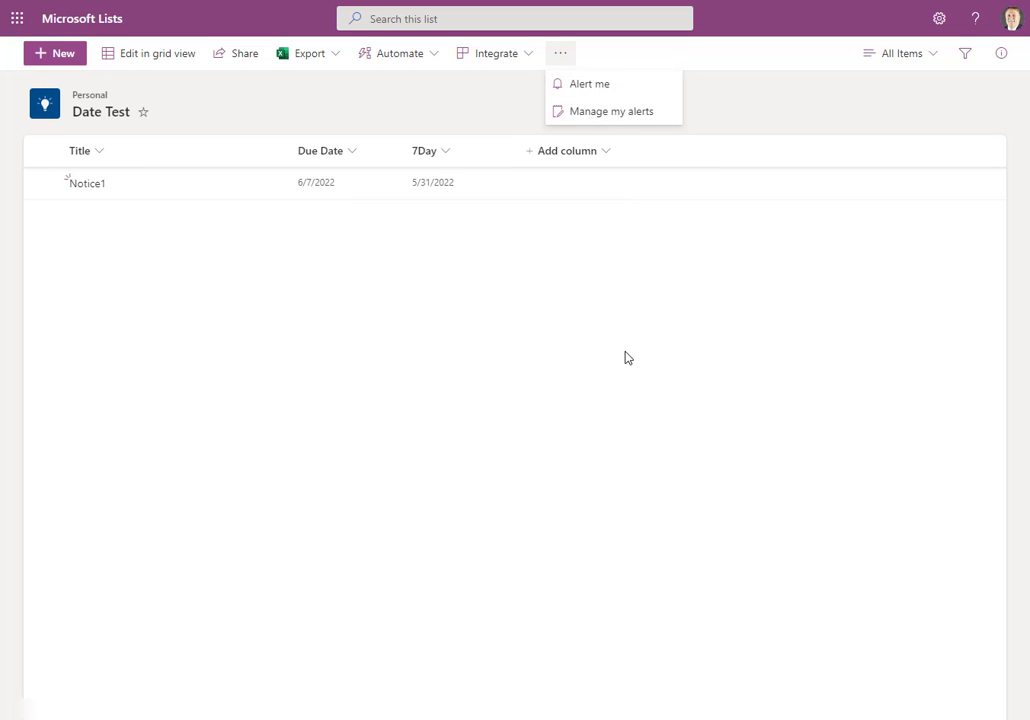
left_click(560, 52)
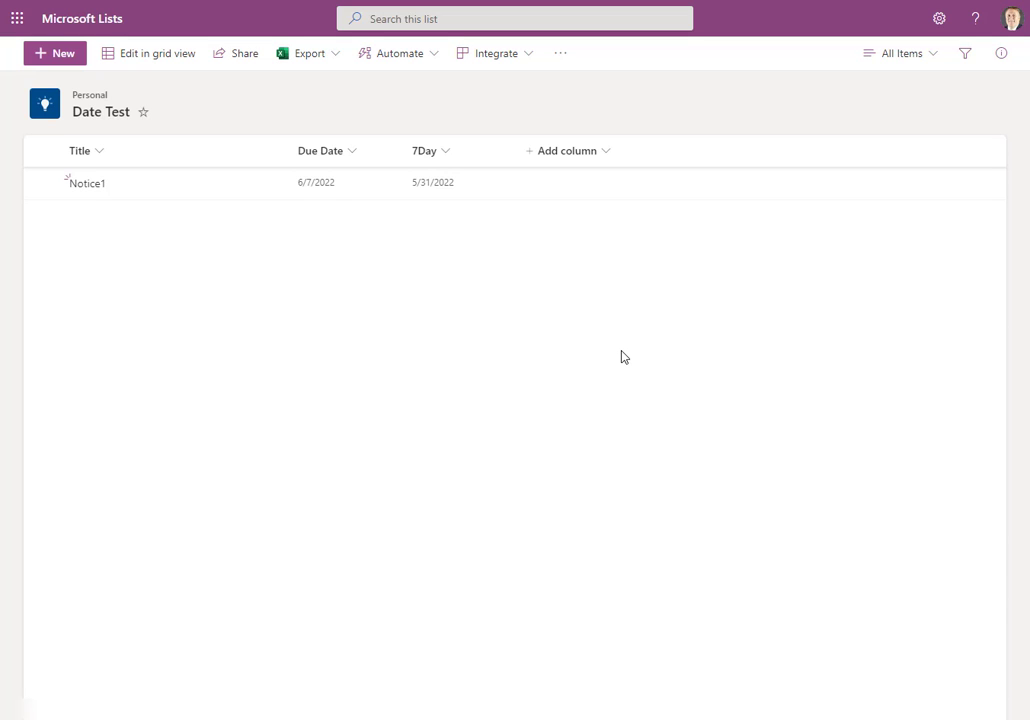
mouse_move(308, 96)
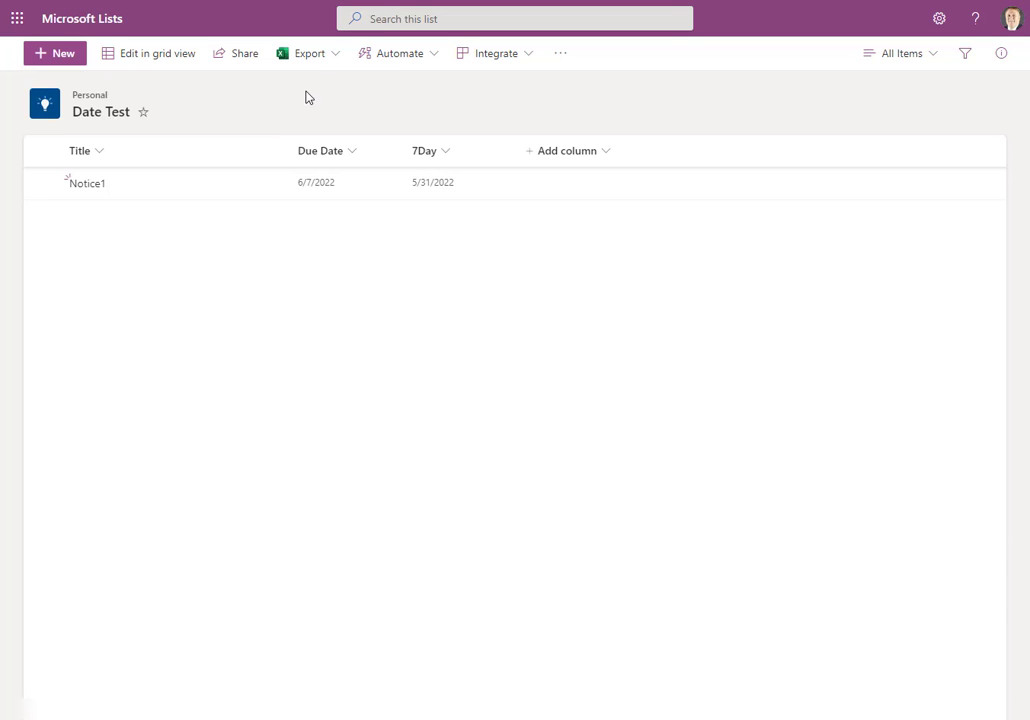
left_click(308, 52)
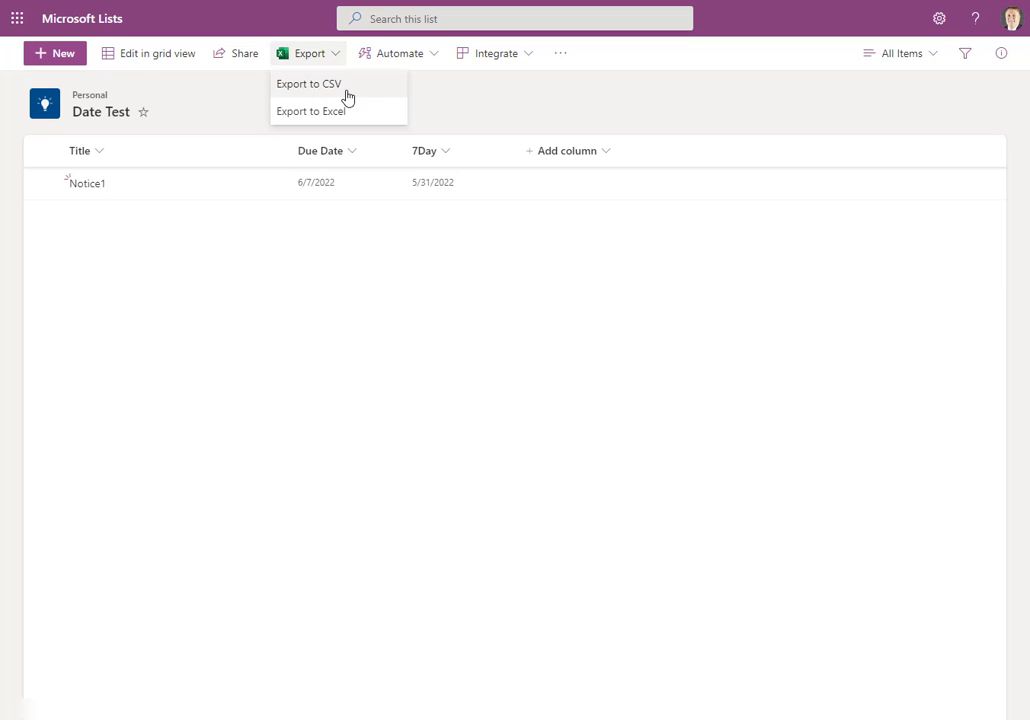
mouse_move(360, 88)
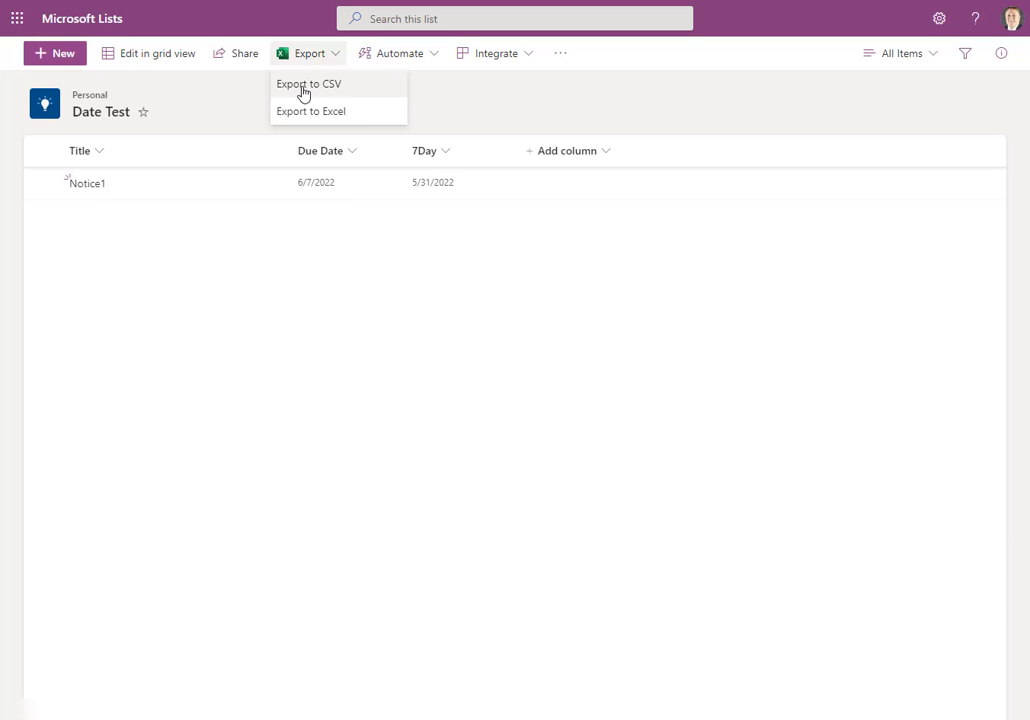
mouse_move(350, 92)
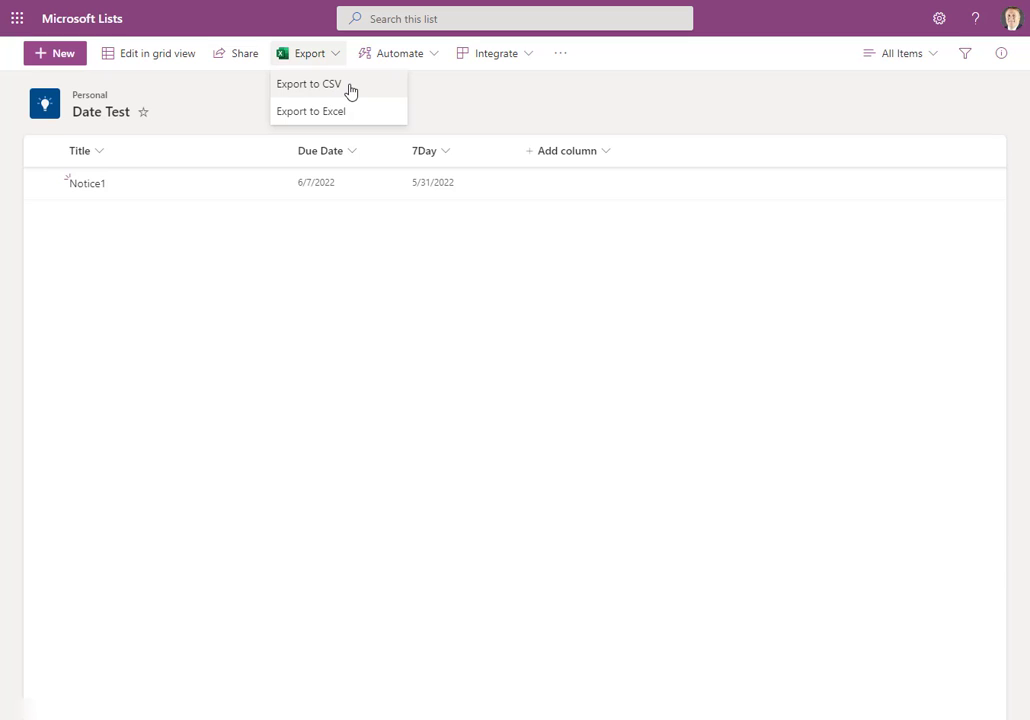
Export Date Test to CSV, saved in Downloads as 'Date Test Archive'.
left_click(308, 84)
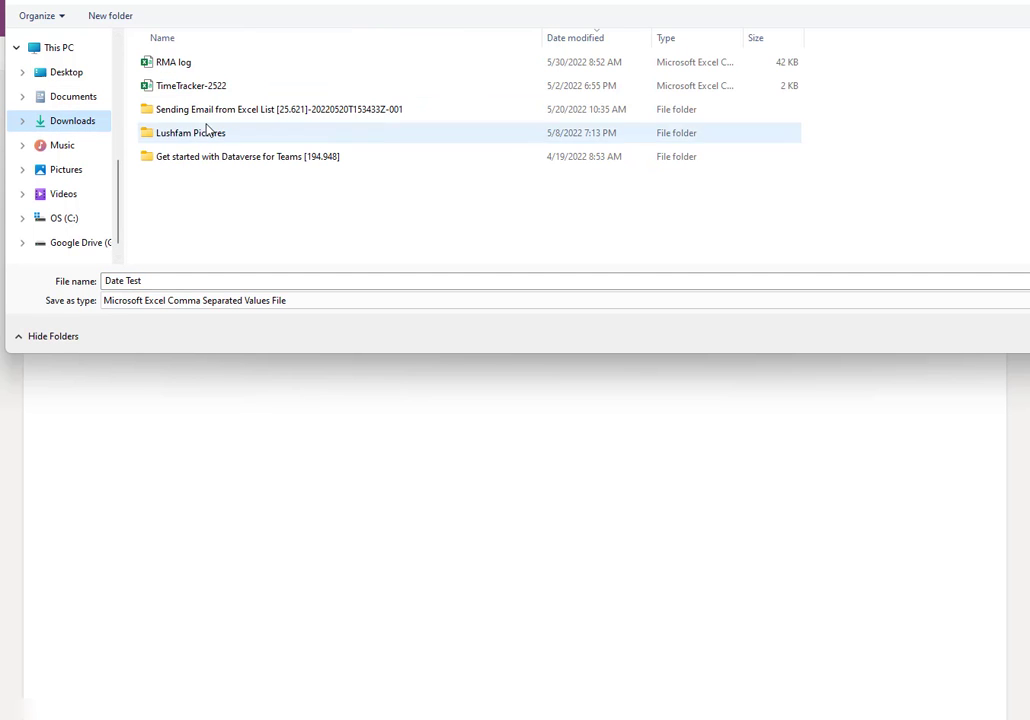
left_click(230, 280)
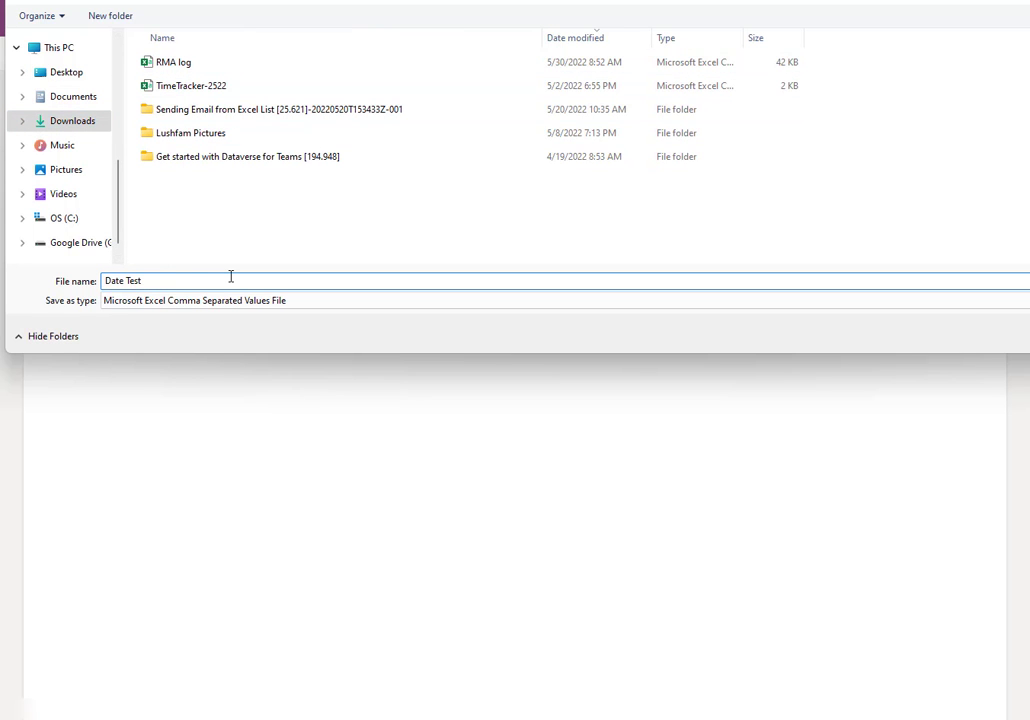
type("Ac")
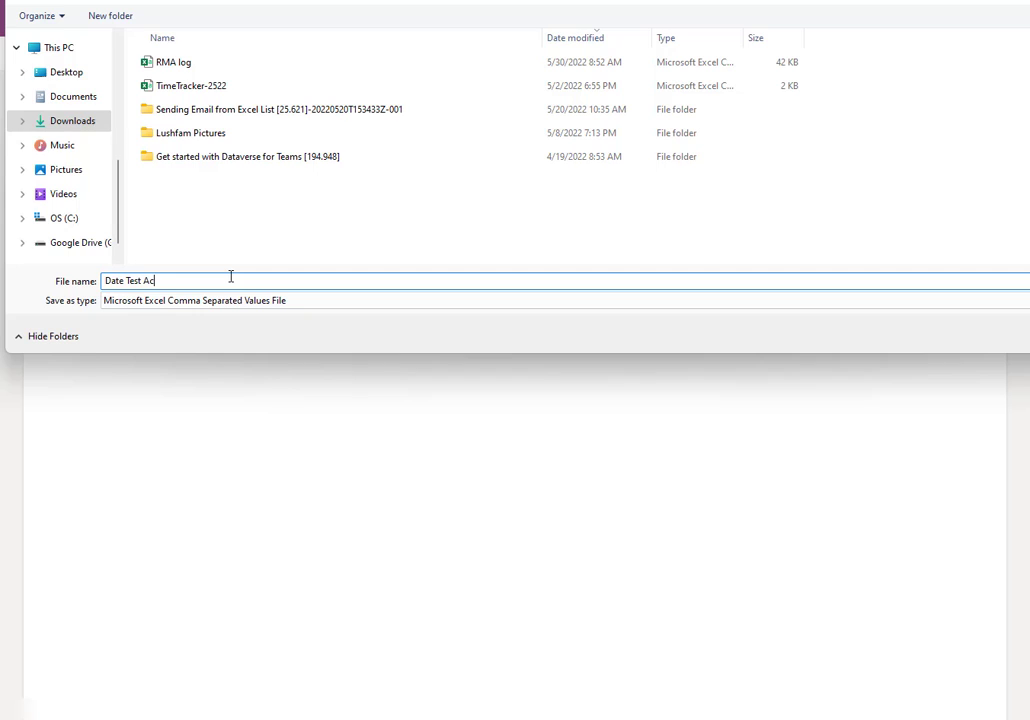
type("t")
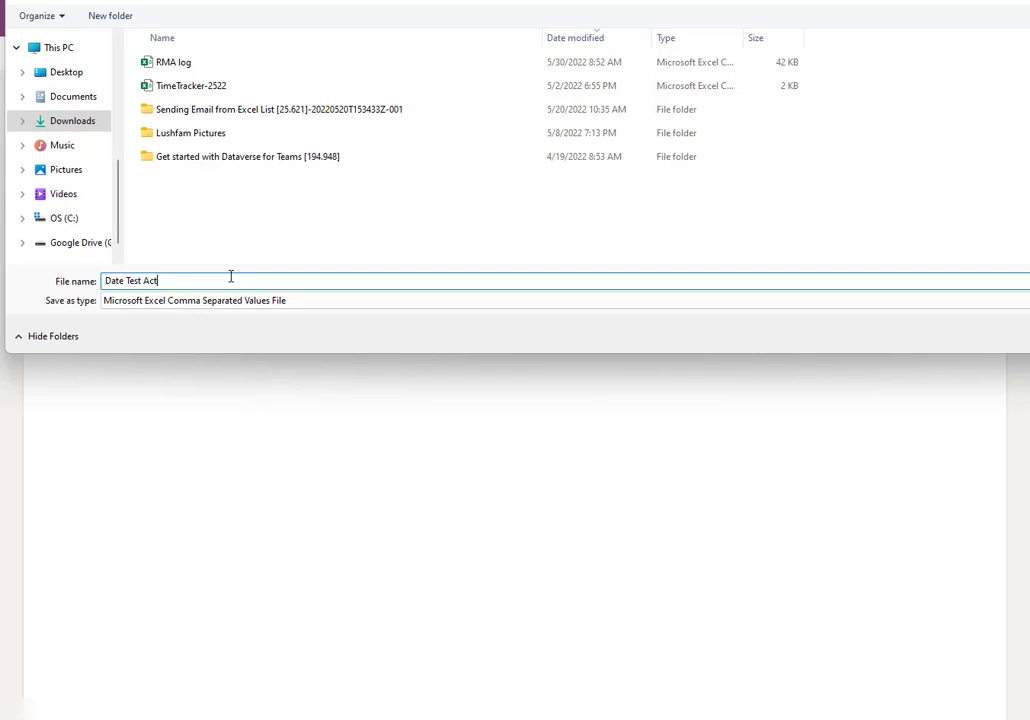
type("rchive")
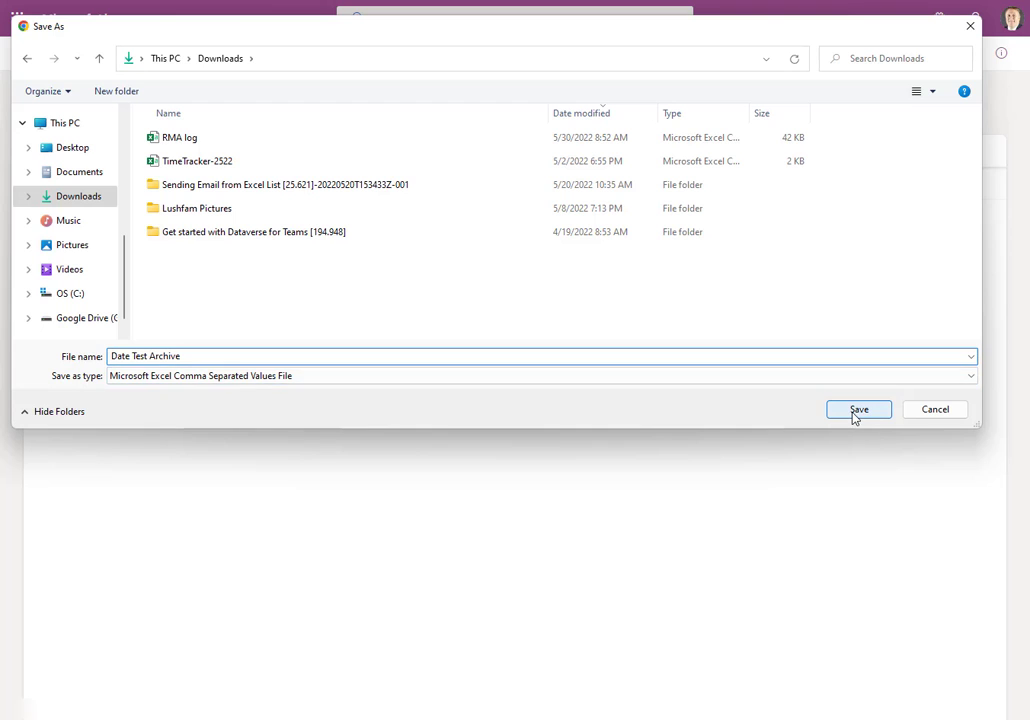
left_click(858, 408)
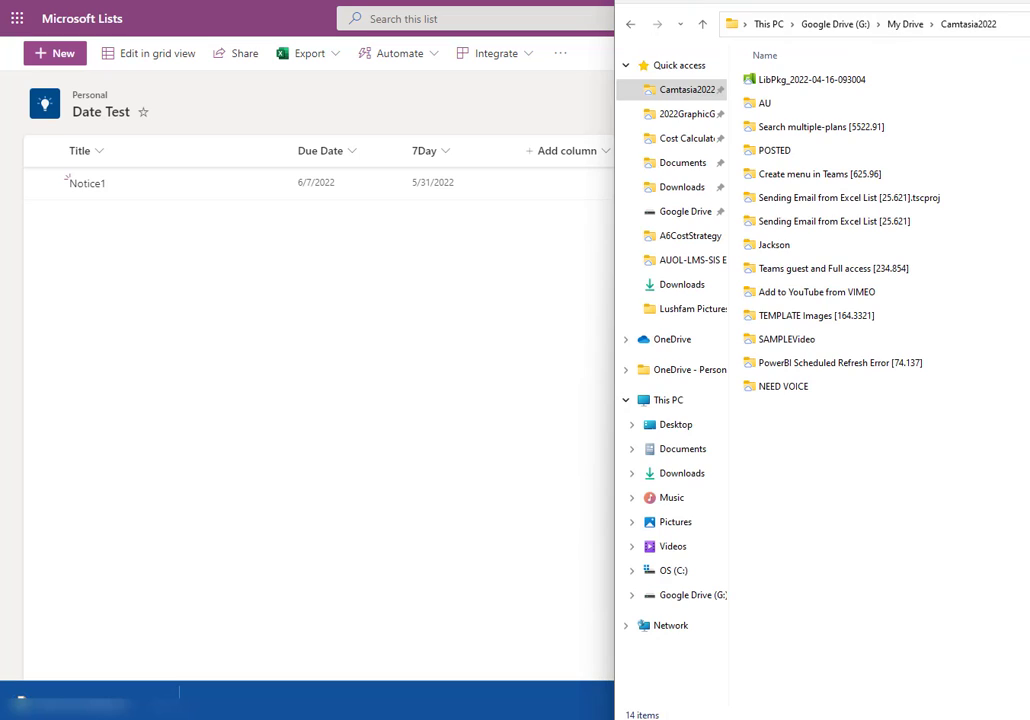
mouse_move(180, 684)
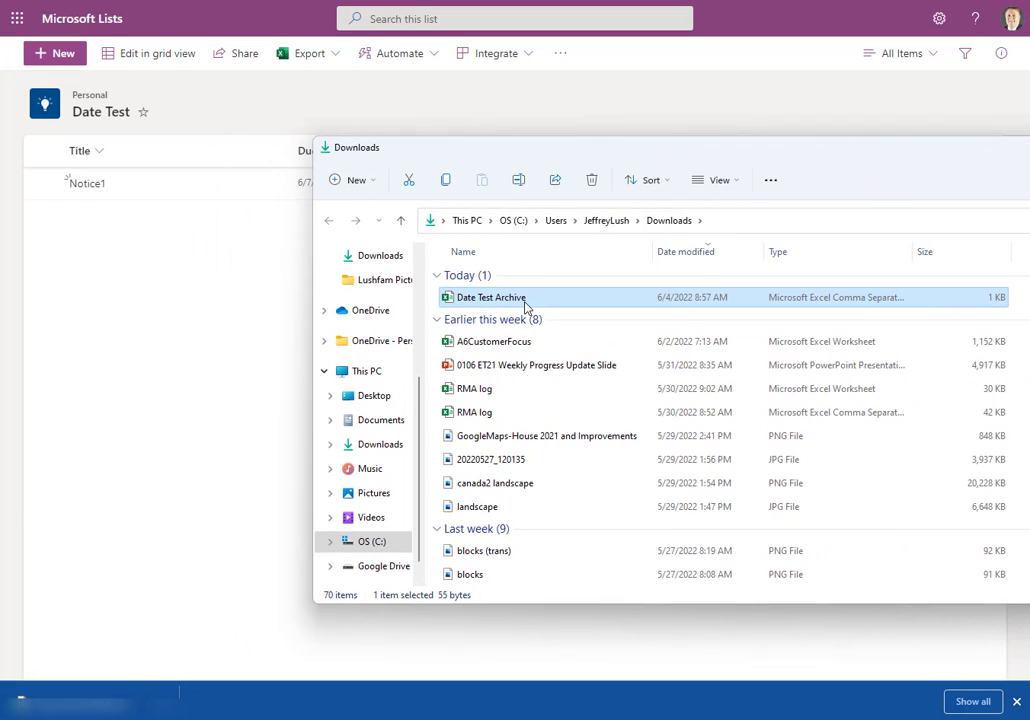
mouse_move(490, 296)
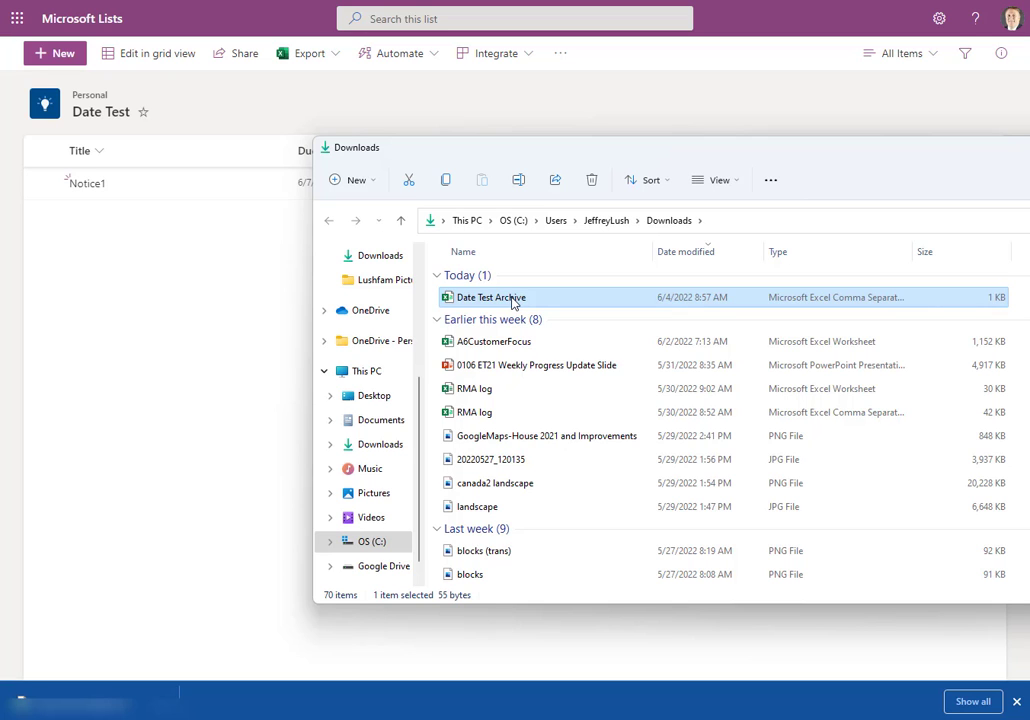
Open Date Test Archive from File Explorer in Excel.
double_click(492, 296)
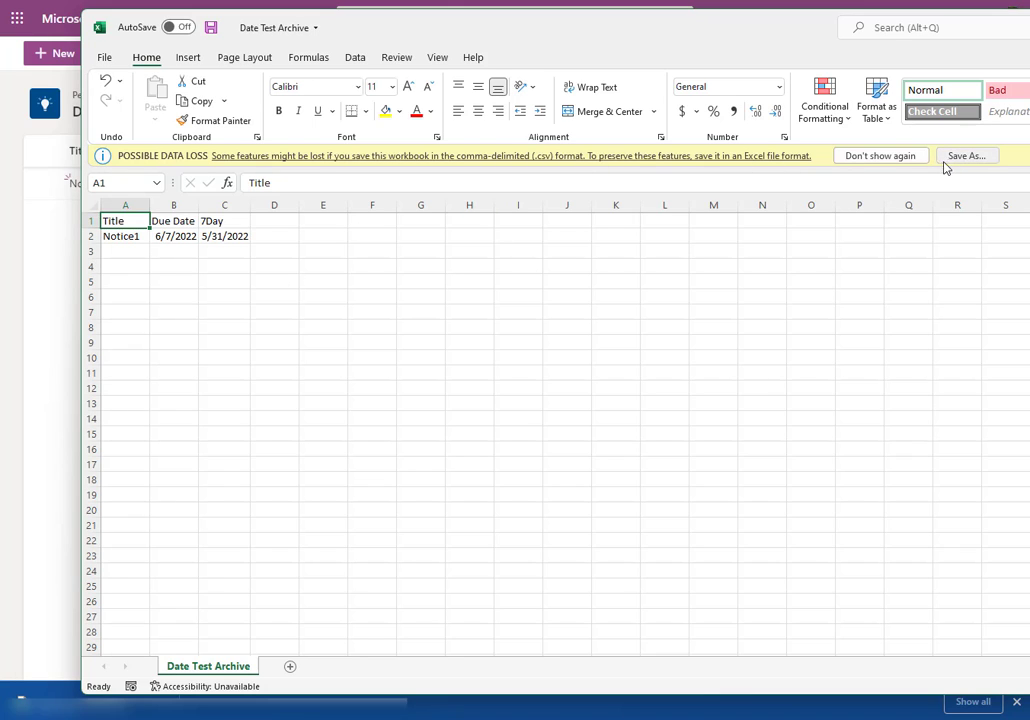
mouse_move(964, 160)
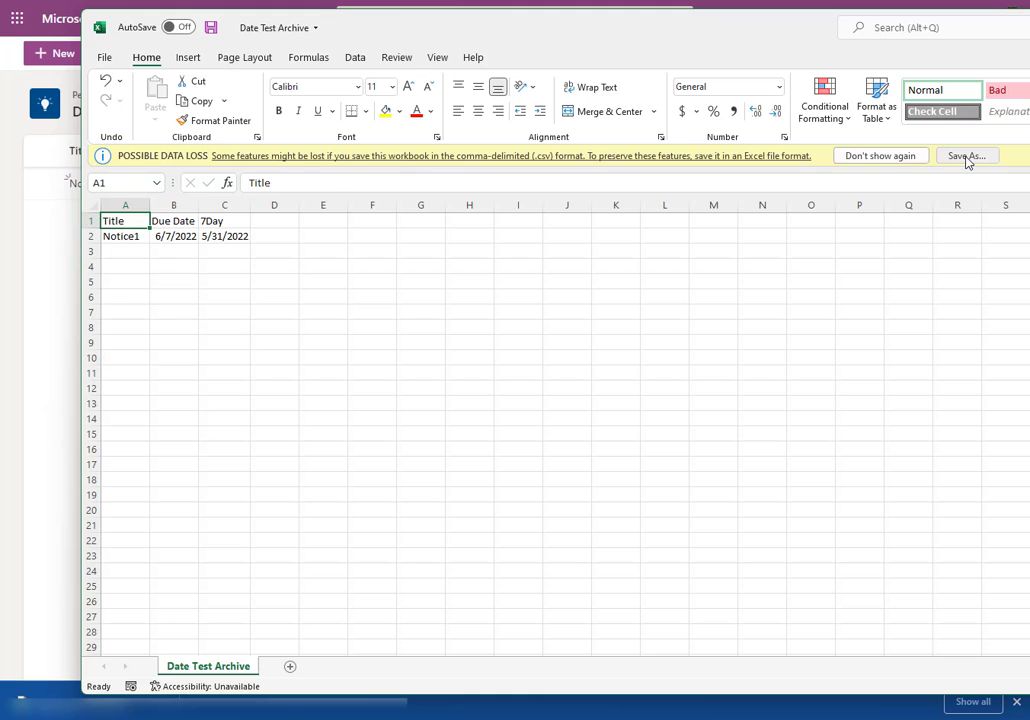
Save Date Test Archive in Downloads as an Excel Workbook instead of CSV.
left_click(966, 156)
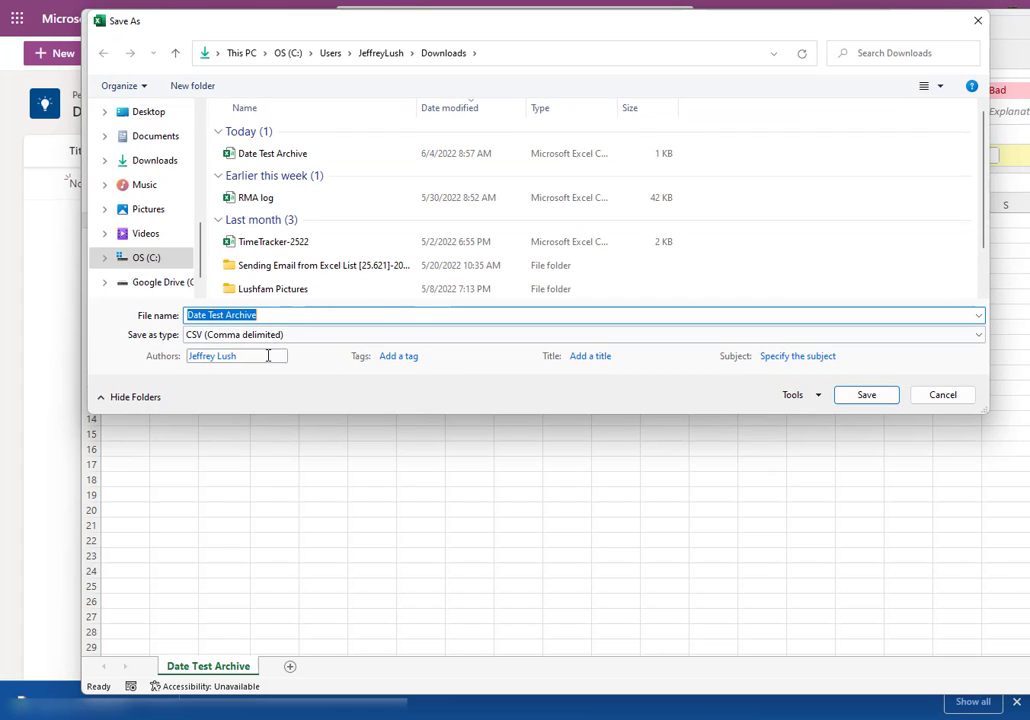
left_click(584, 334)
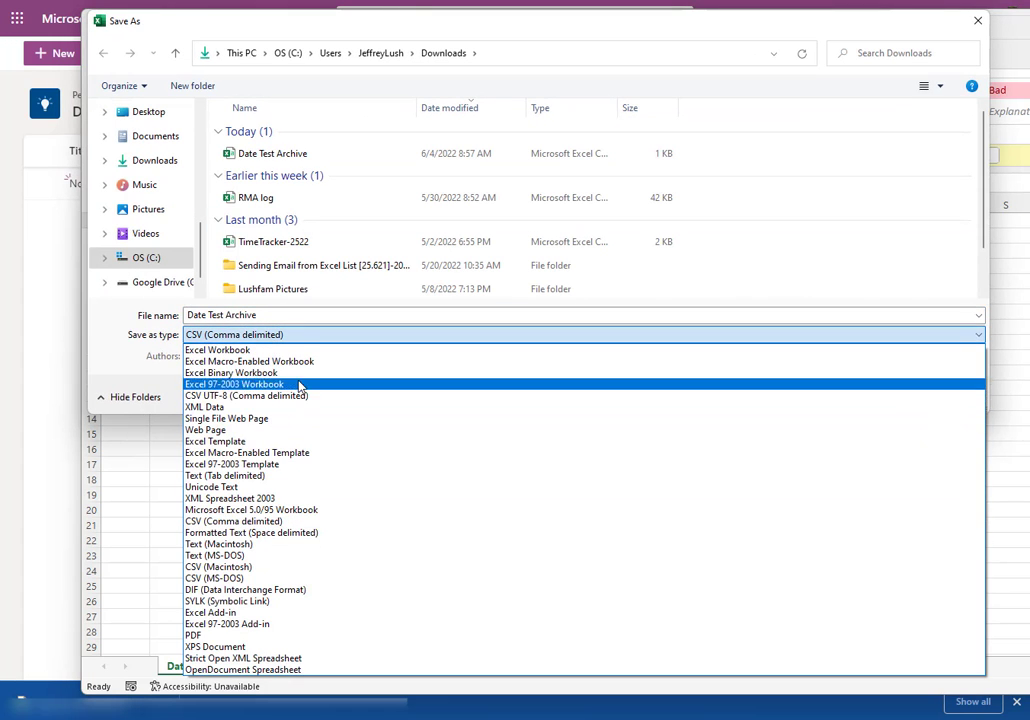
left_click(216, 348)
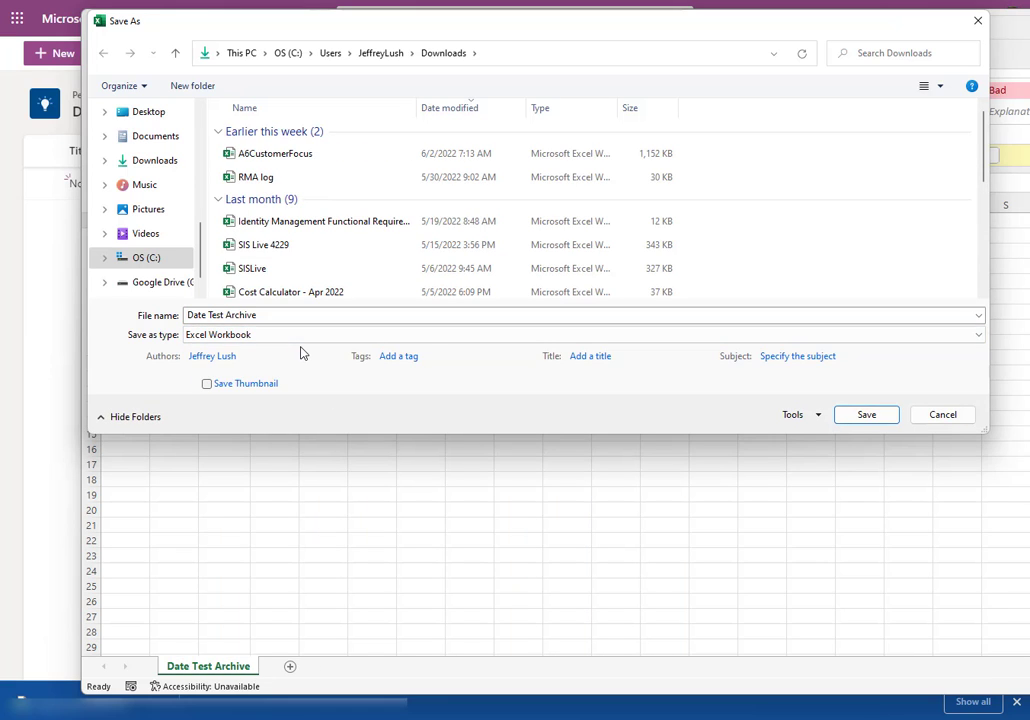
left_click(864, 414)
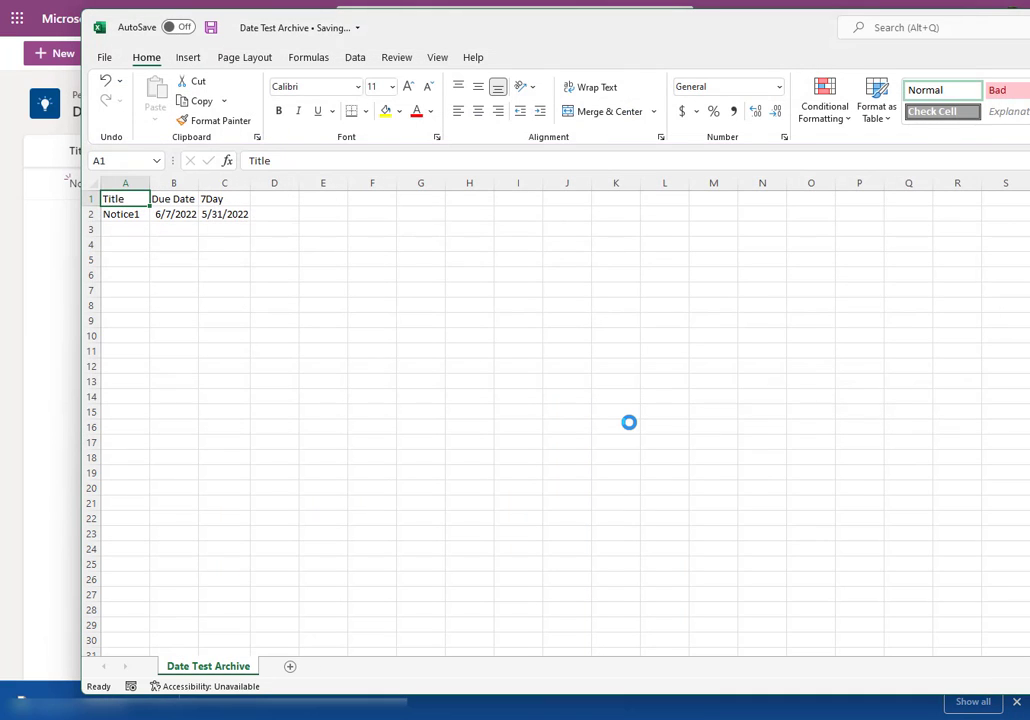
mouse_move(664, 408)
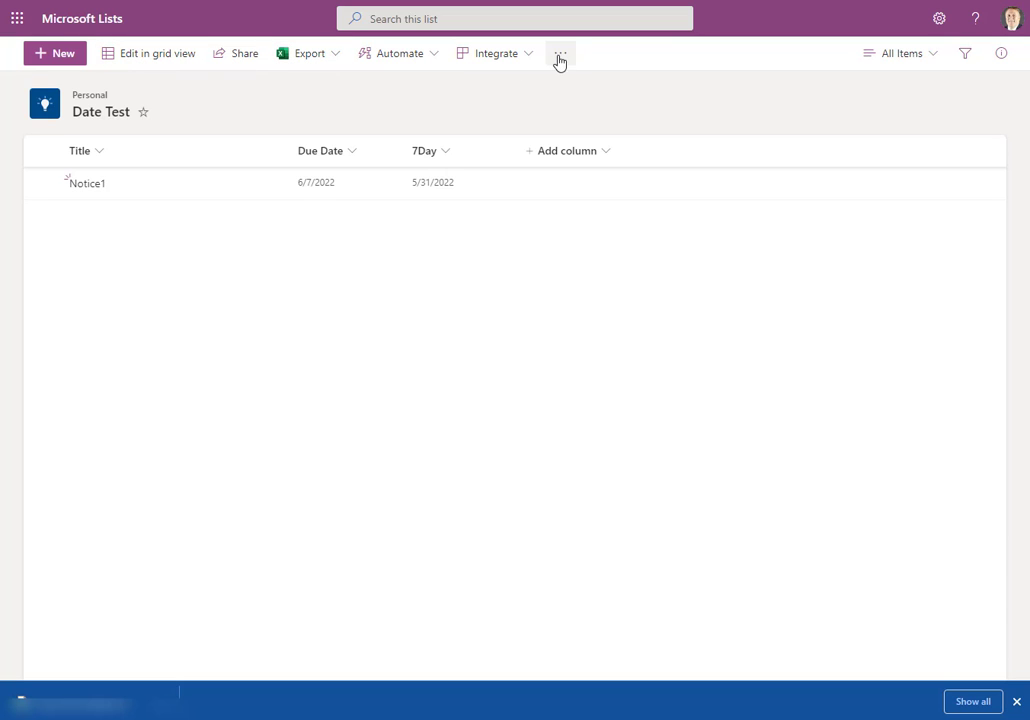
left_click(560, 52)
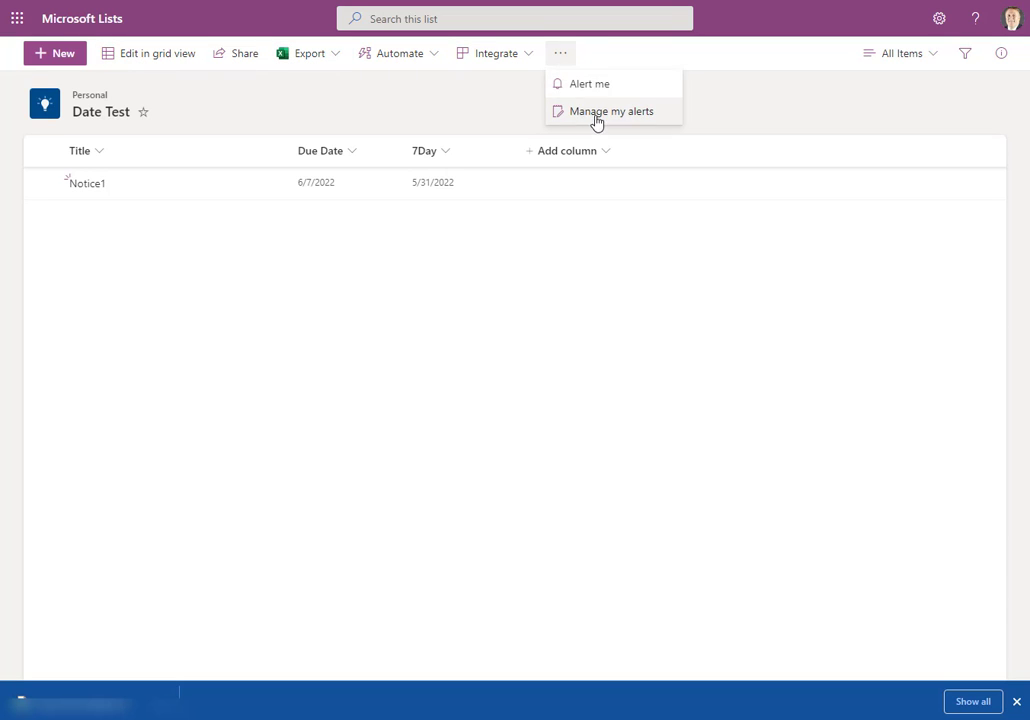
left_click(516, 452)
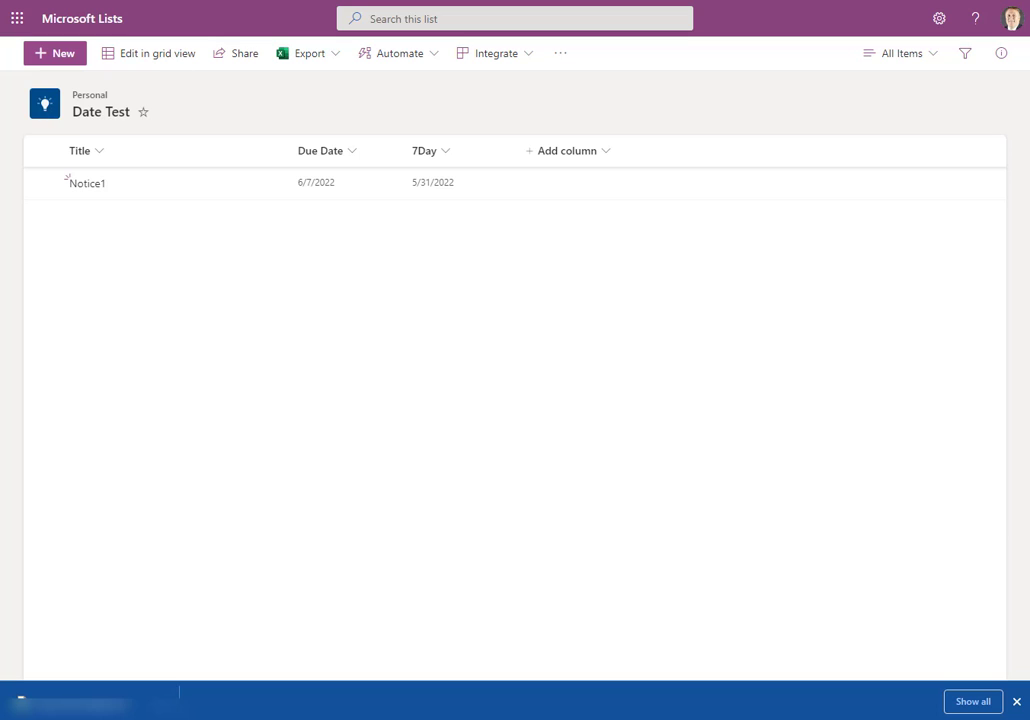
mouse_move(90, 96)
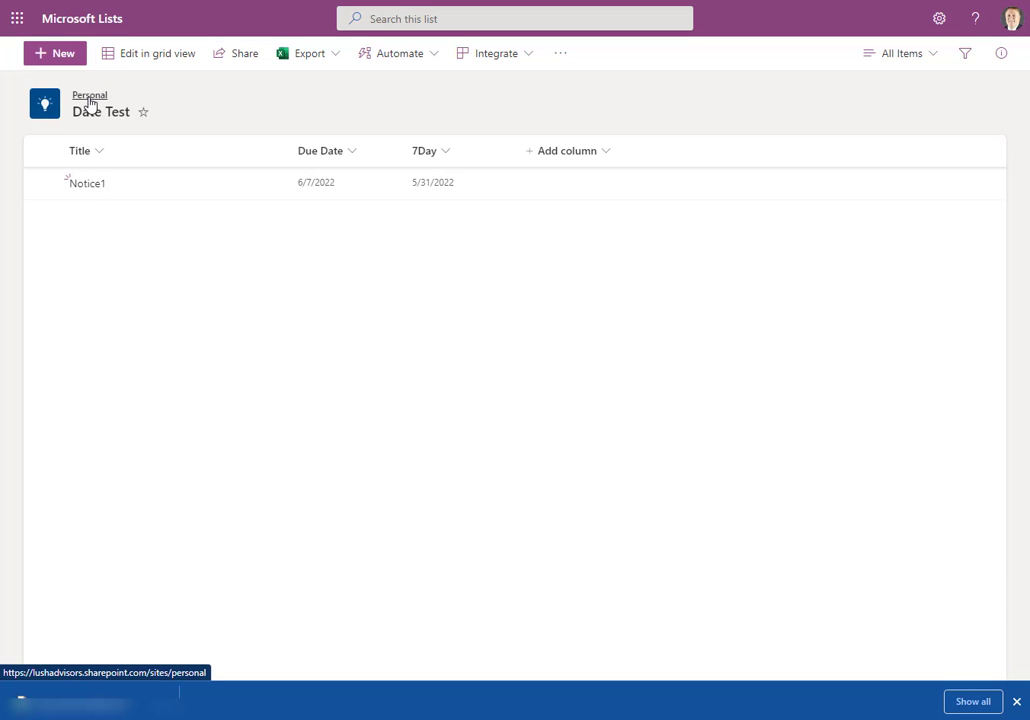
Return to the Personal site, open Date Test and glance at its extra options menu.
left_click(90, 96)
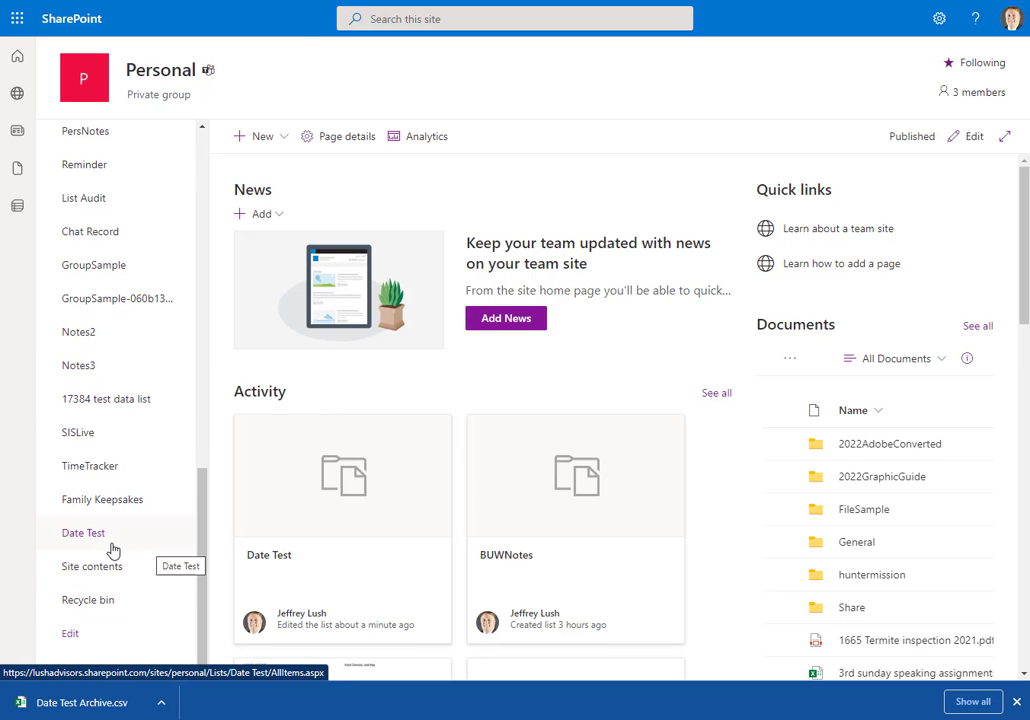
left_click(84, 532)
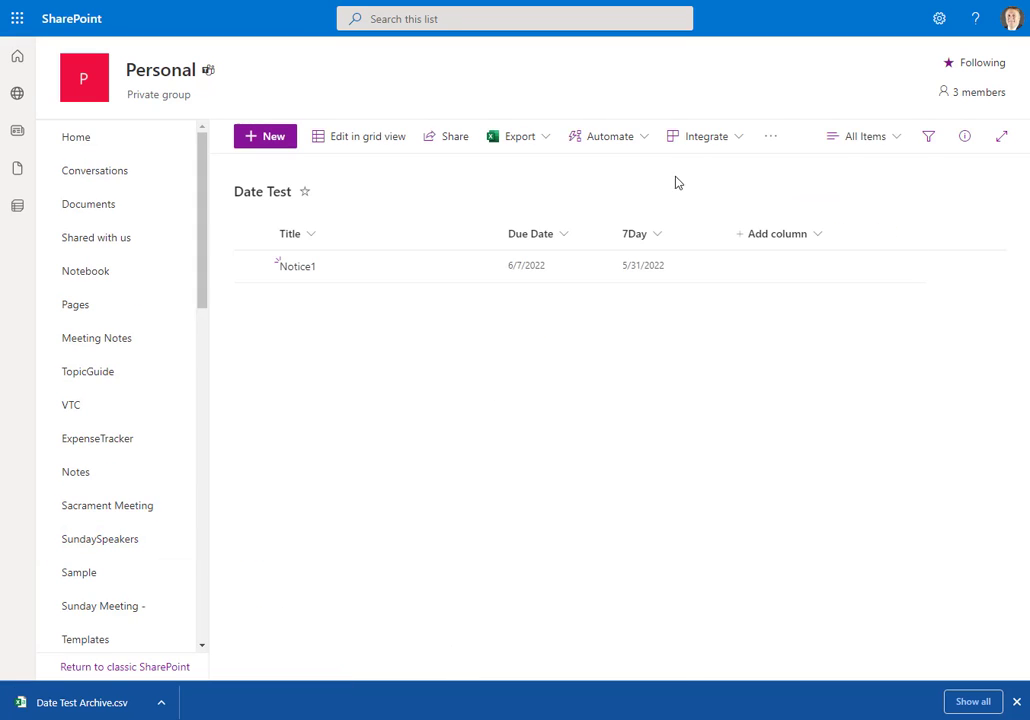
left_click(770, 136)
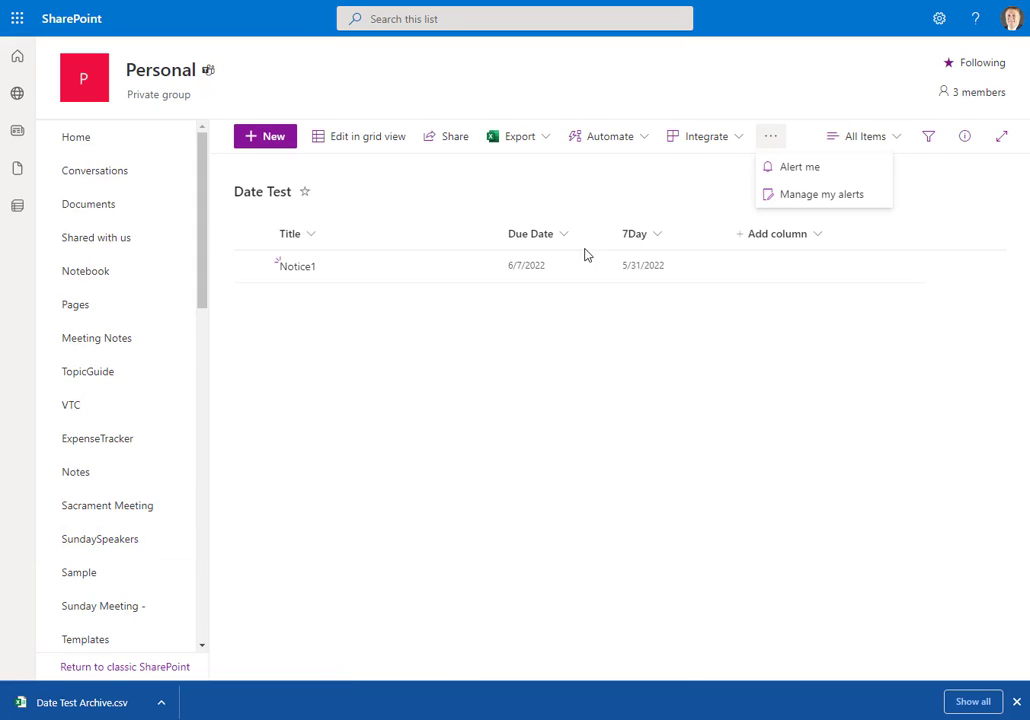
scroll("down", 3)
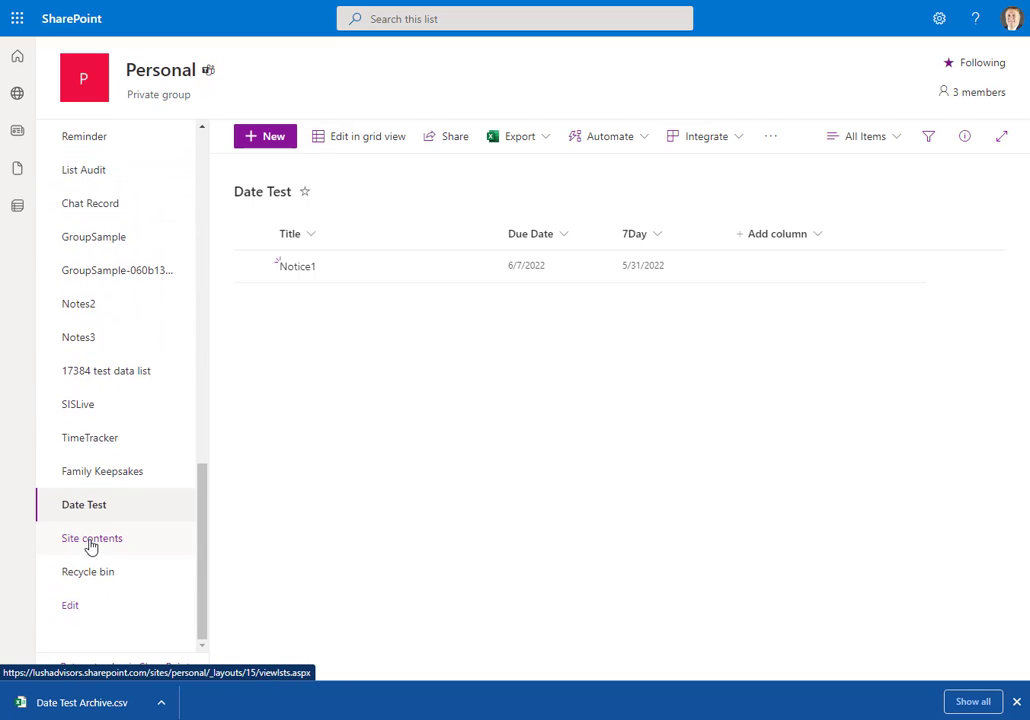
Show the Personal site's Site contents and locate the Date Test row.
left_click(92, 538)
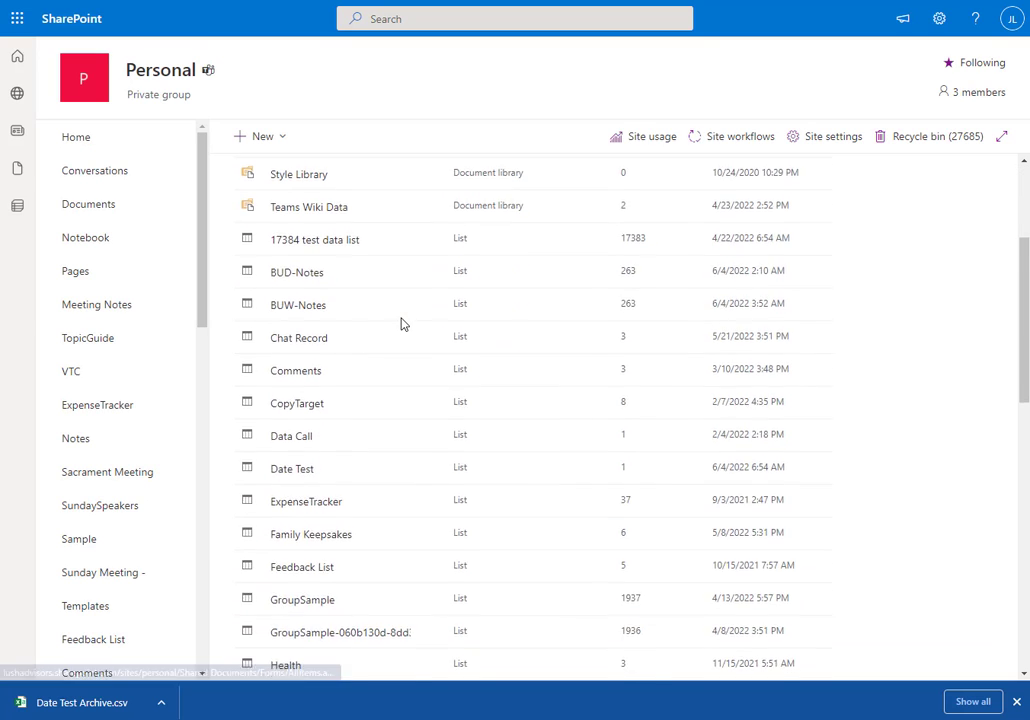
scroll("down", 3)
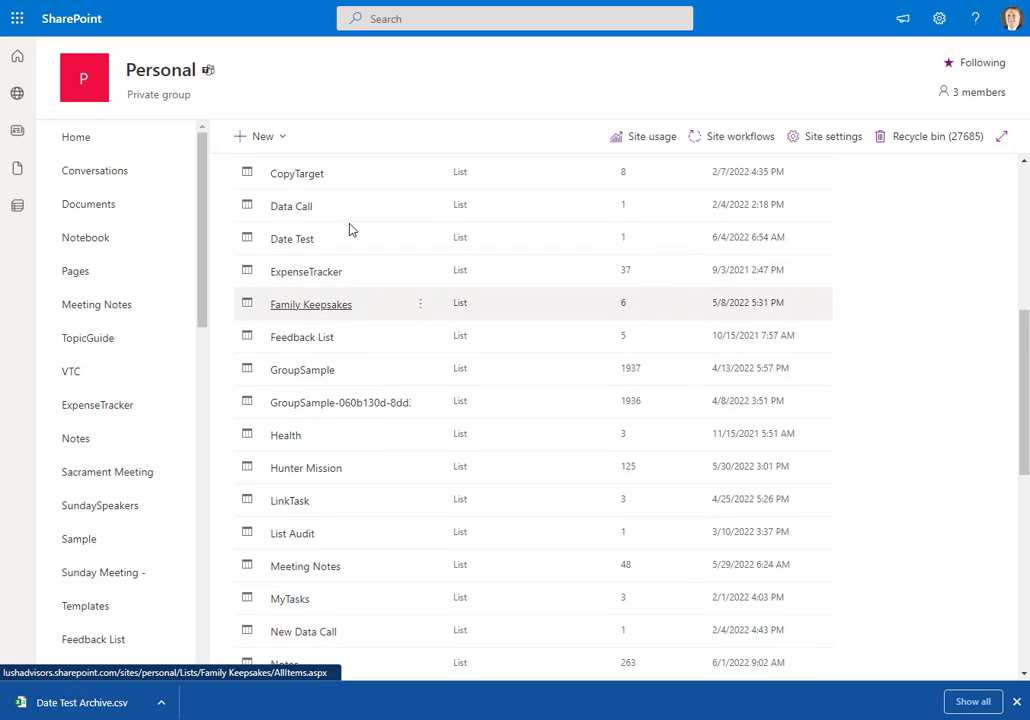
left_click(310, 304)
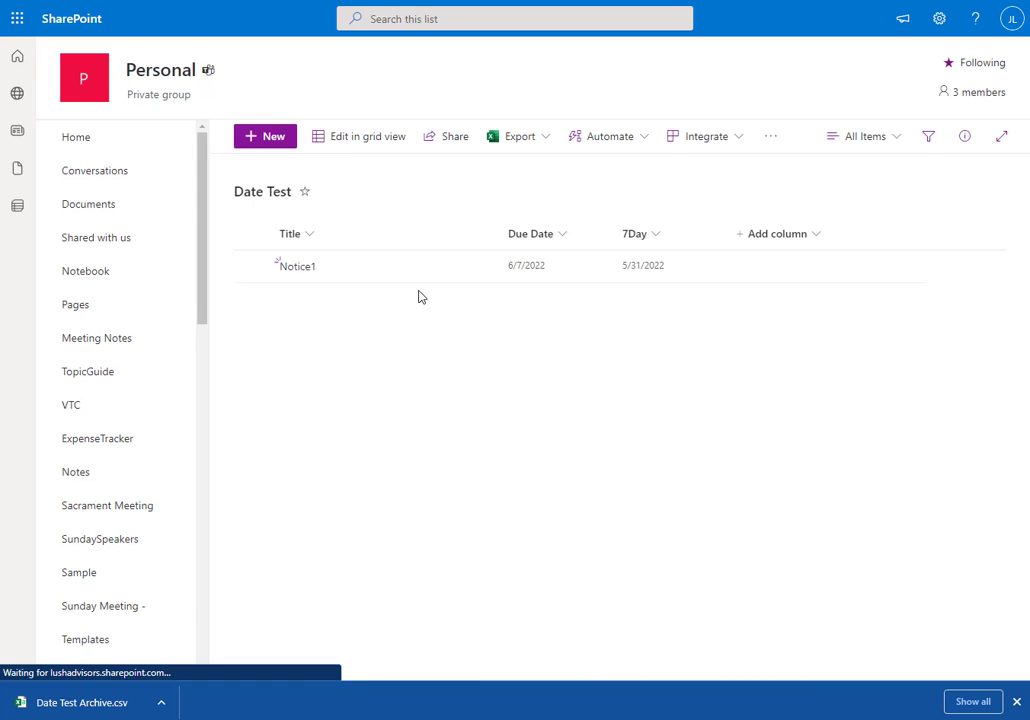
mouse_move(304, 376)
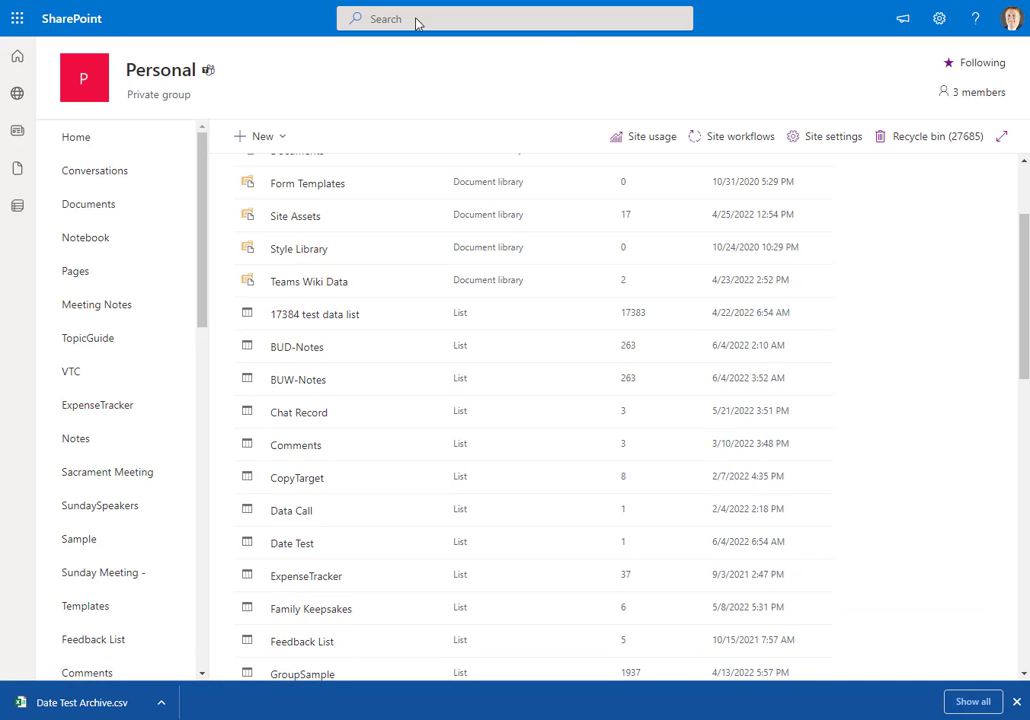
scroll("down", 3)
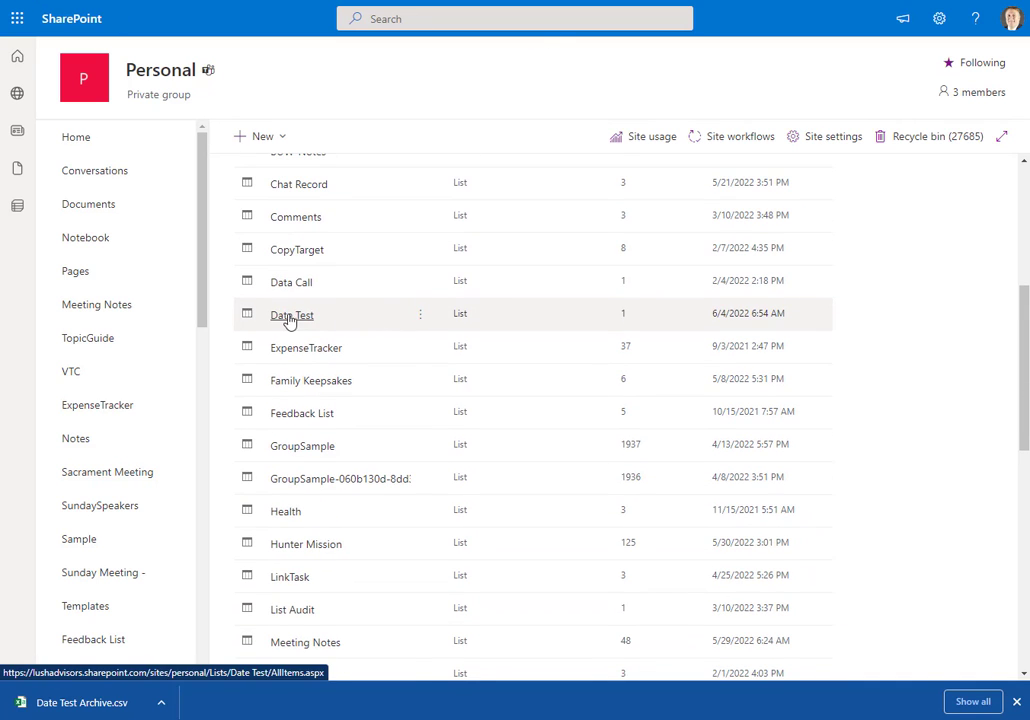
Delete the Date Test list from Site contents, confirming it goes to the Recycle Bin.
left_click(420, 314)
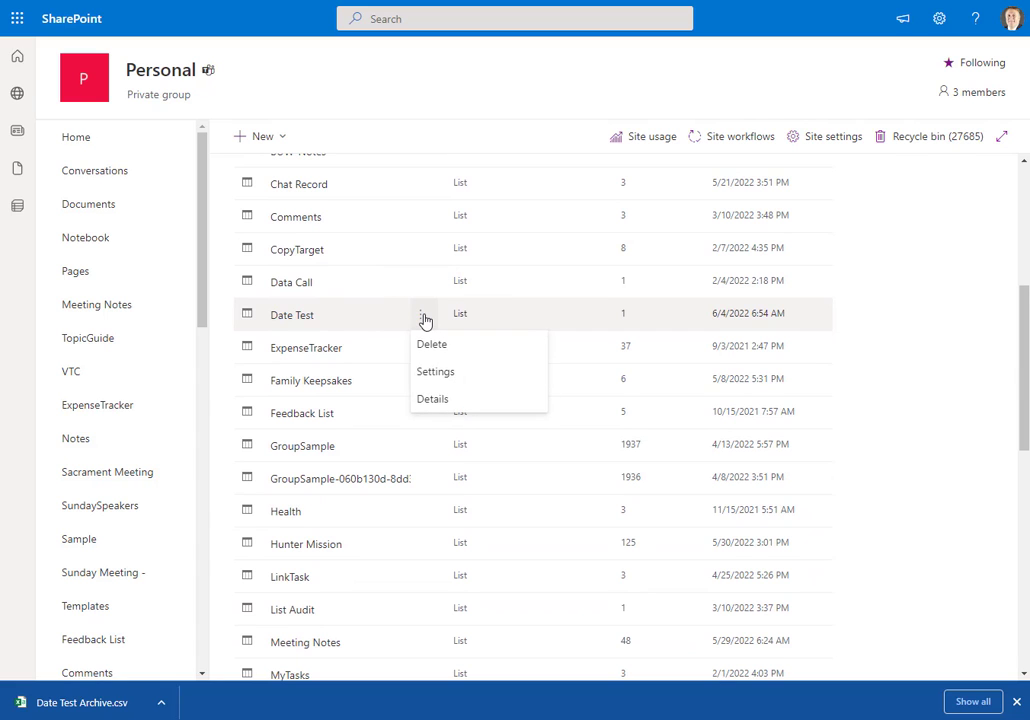
left_click(432, 344)
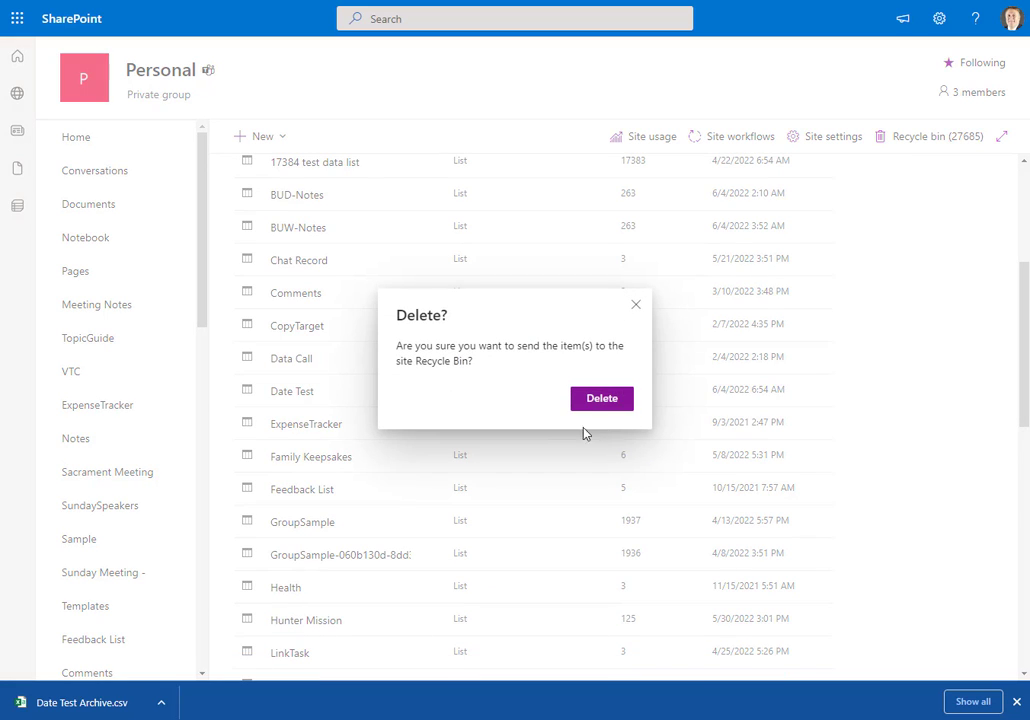
left_click(600, 398)
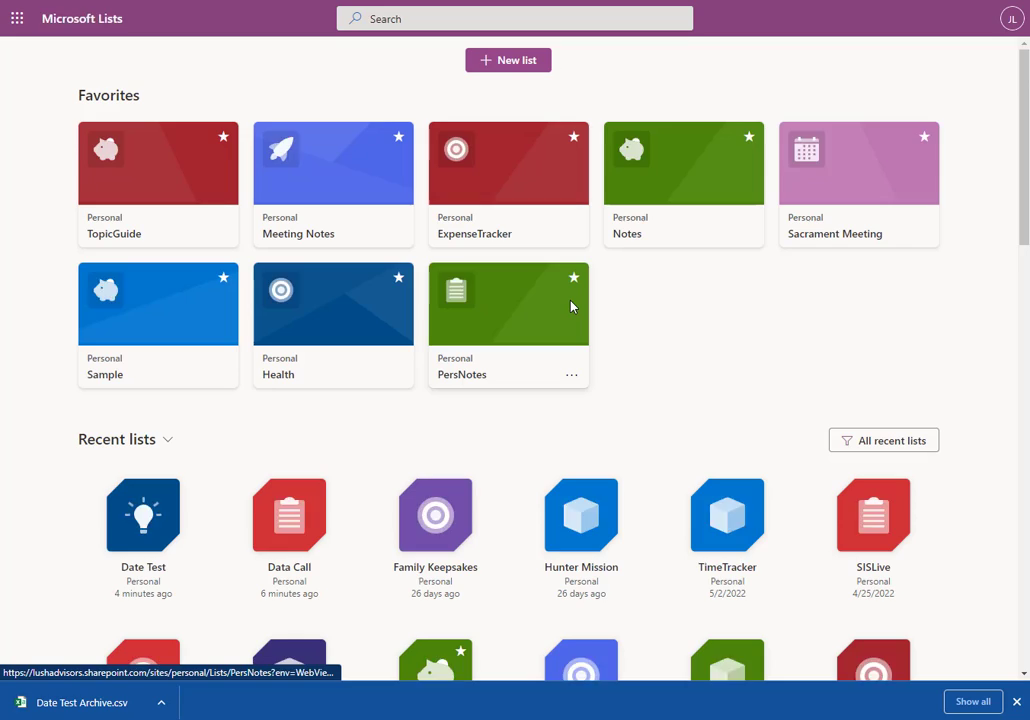
left_click(508, 304)
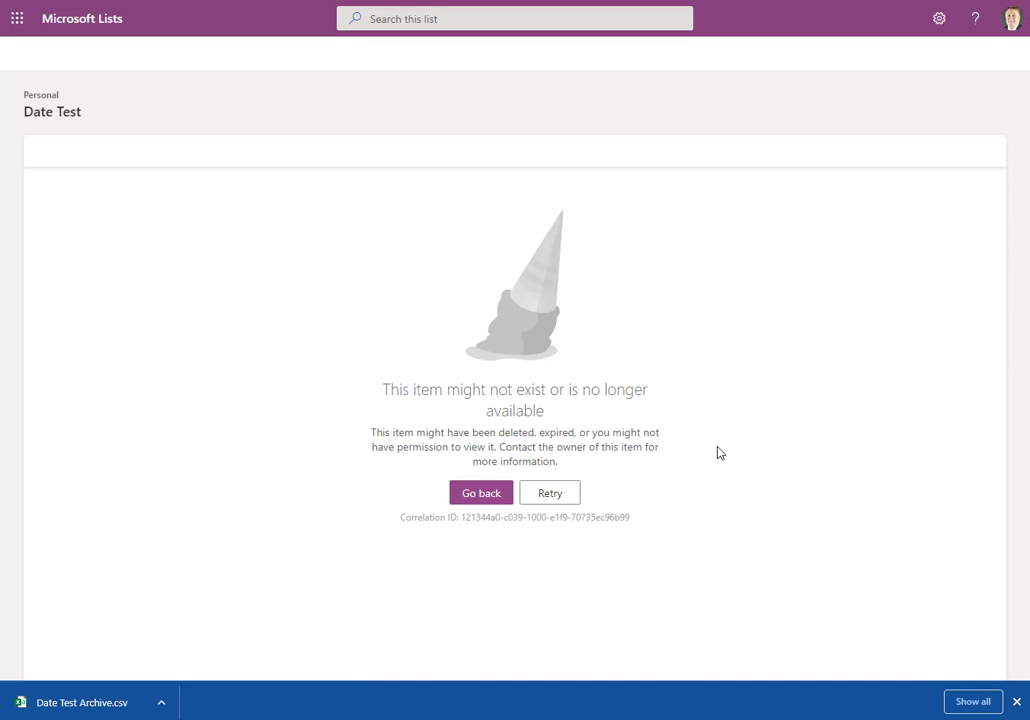
mouse_move(482, 514)
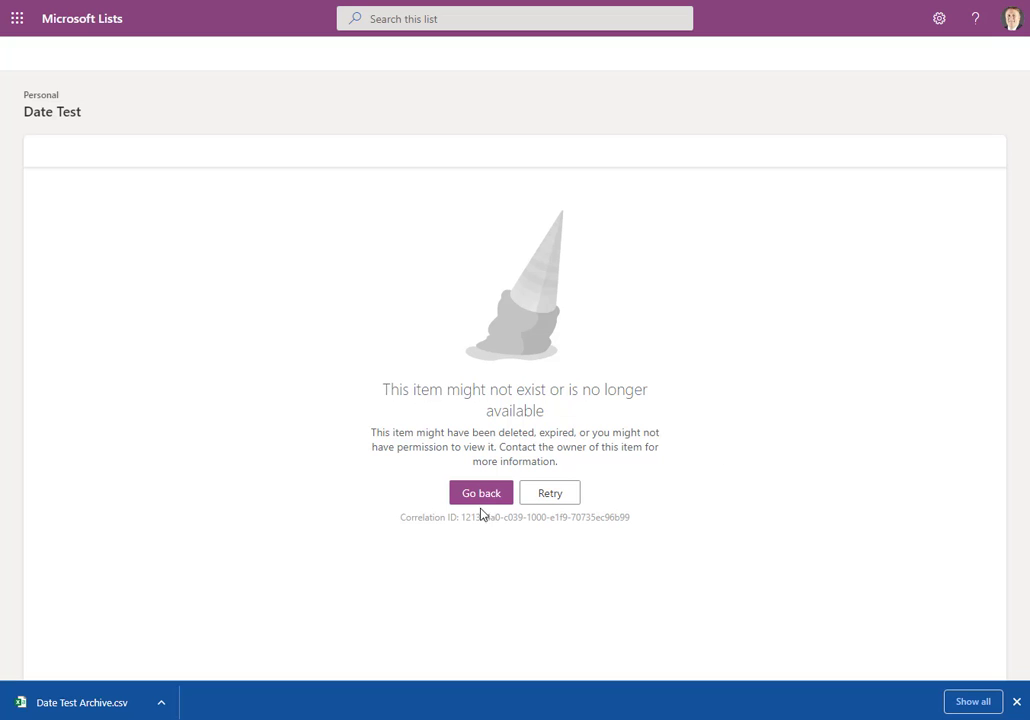
left_click(480, 492)
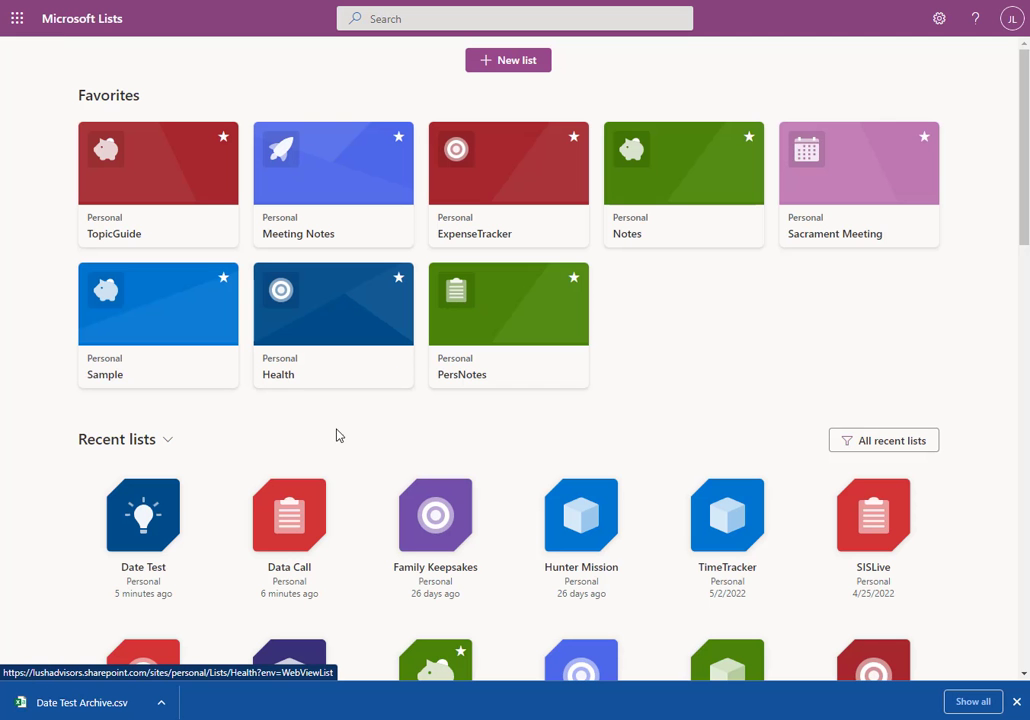
scroll("down", 3)
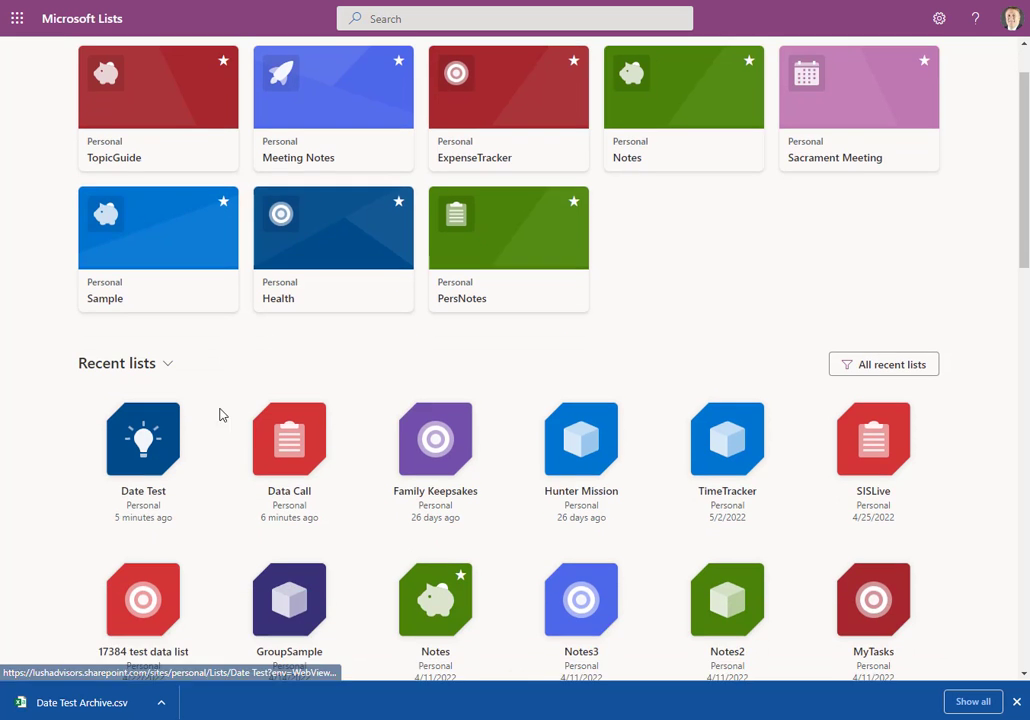
Remove the Date Test card from recent lists and confirm the removal.
left_click(144, 536)
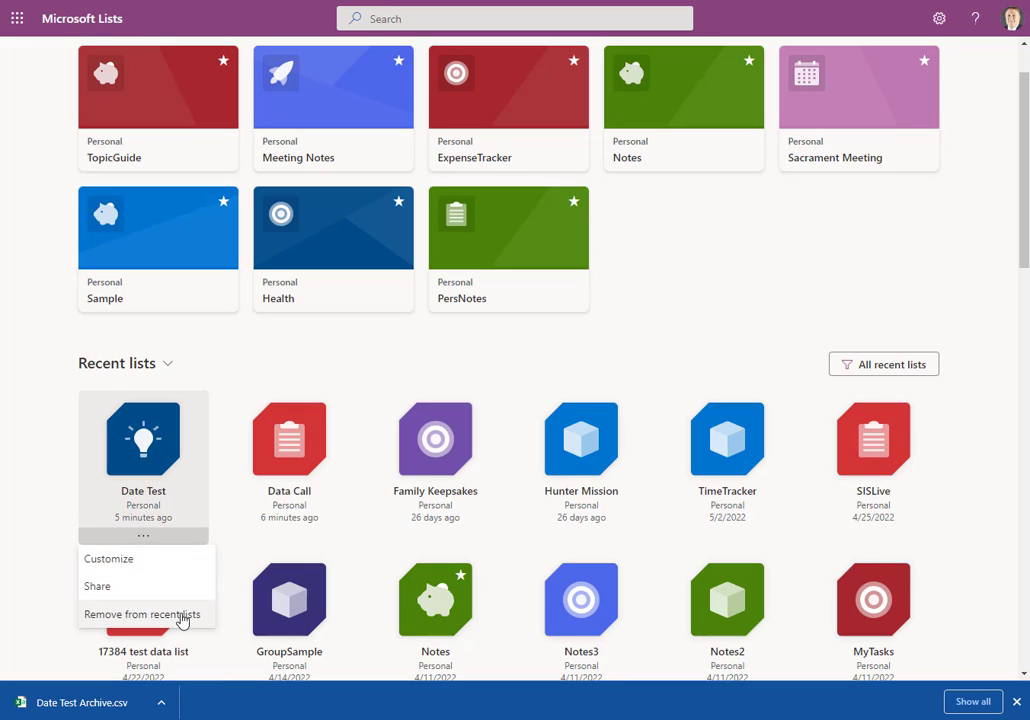
left_click(144, 614)
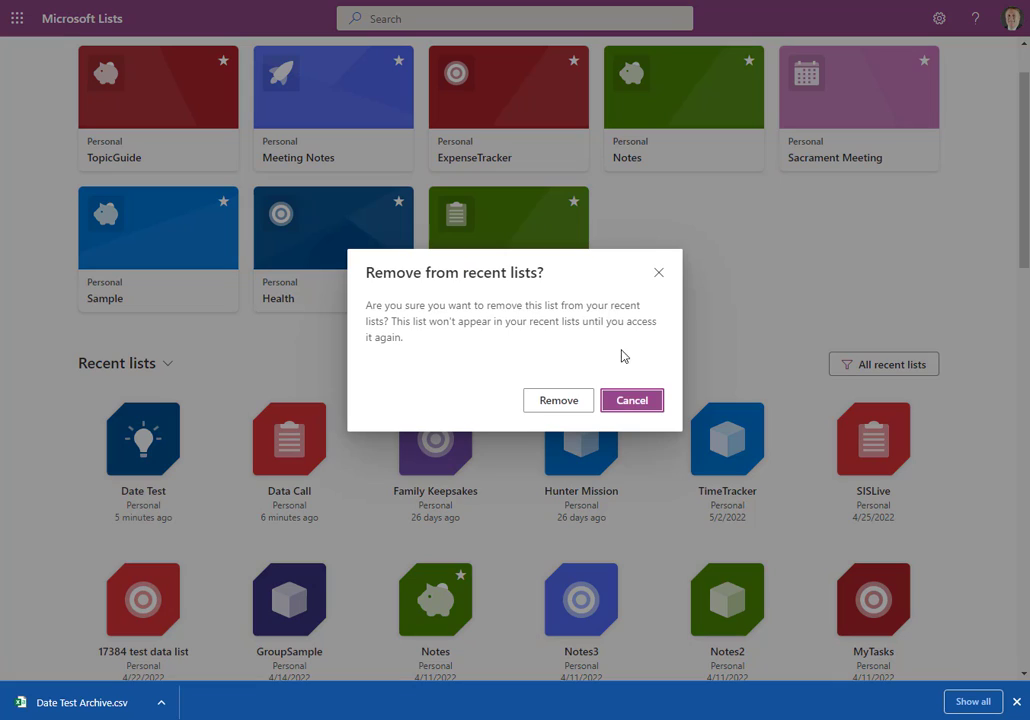
left_click(558, 400)
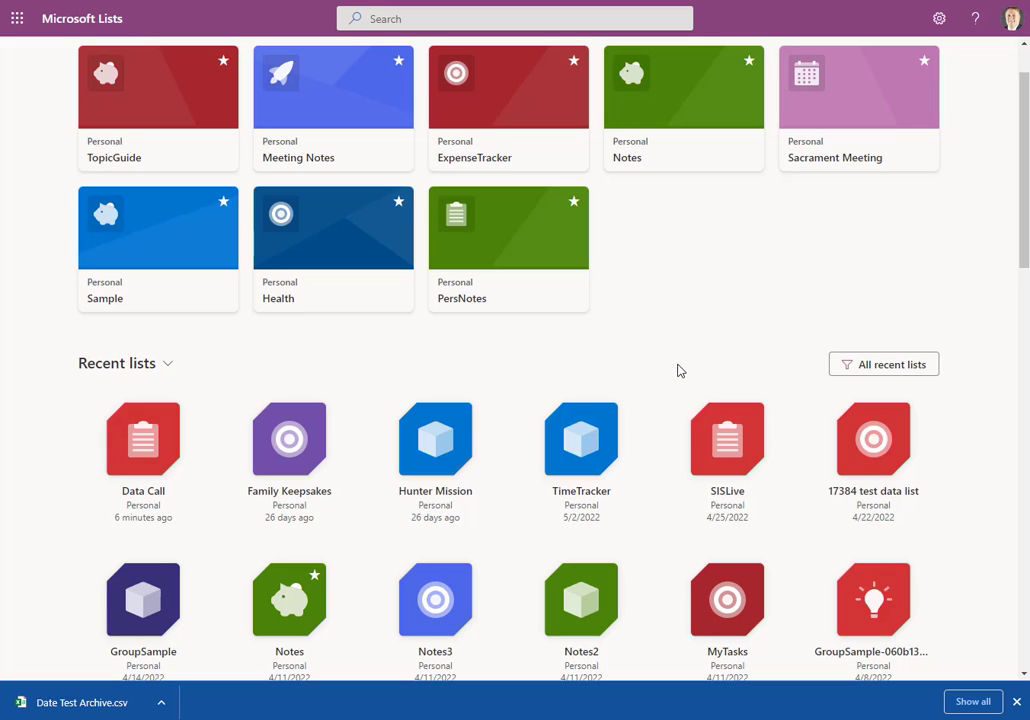
mouse_move(144, 440)
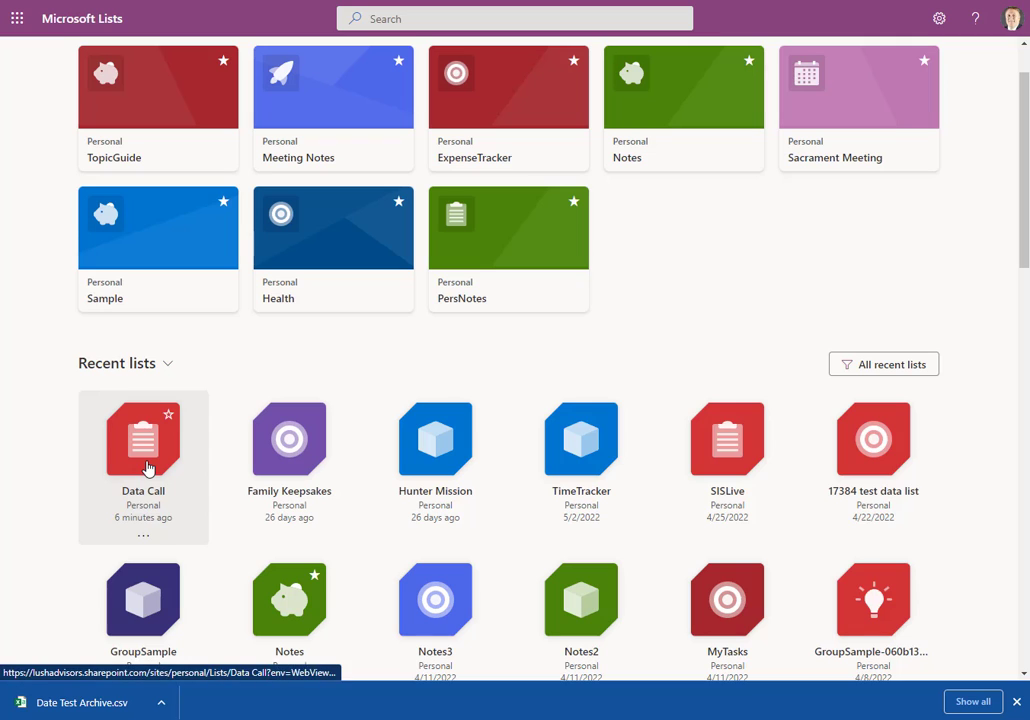
left_click(144, 438)
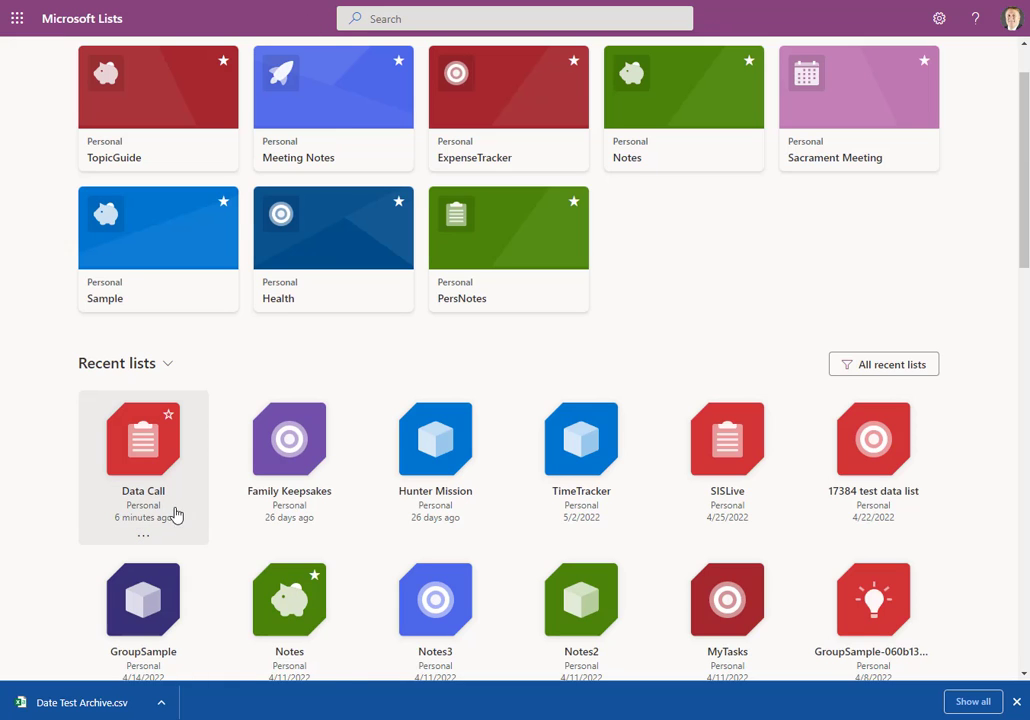
left_click(142, 534)
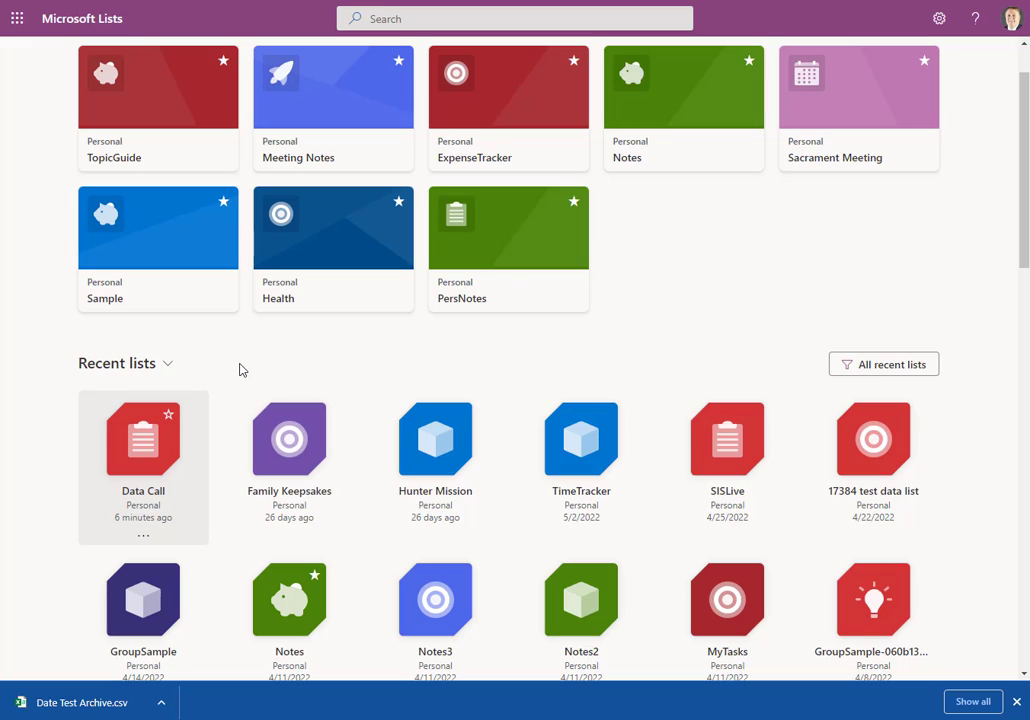
mouse_move(390, 384)
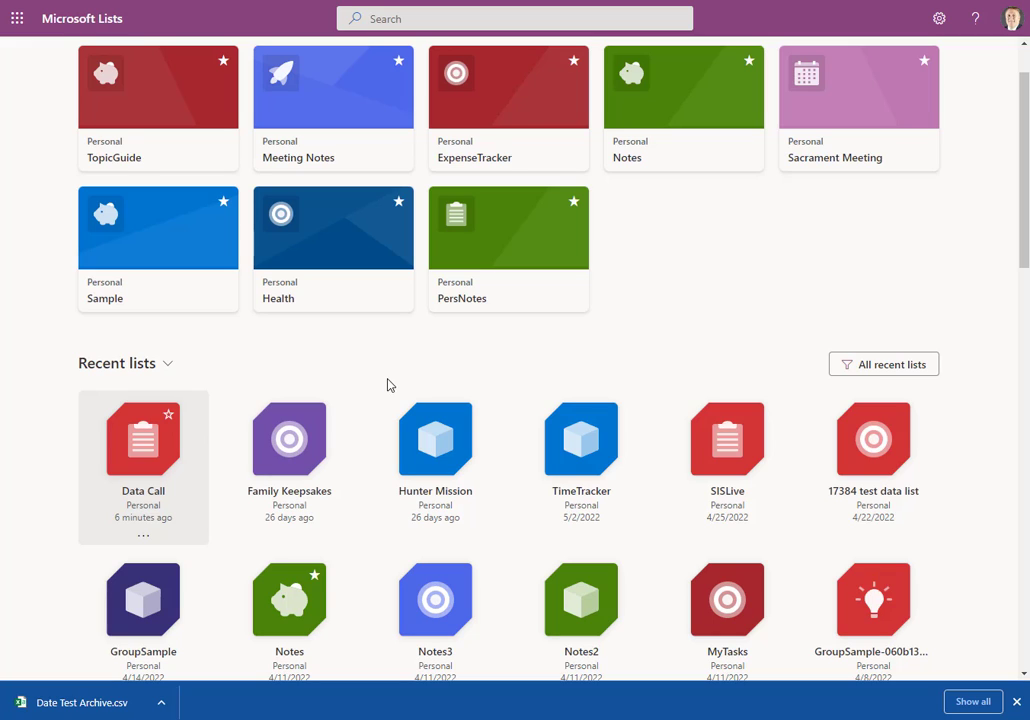